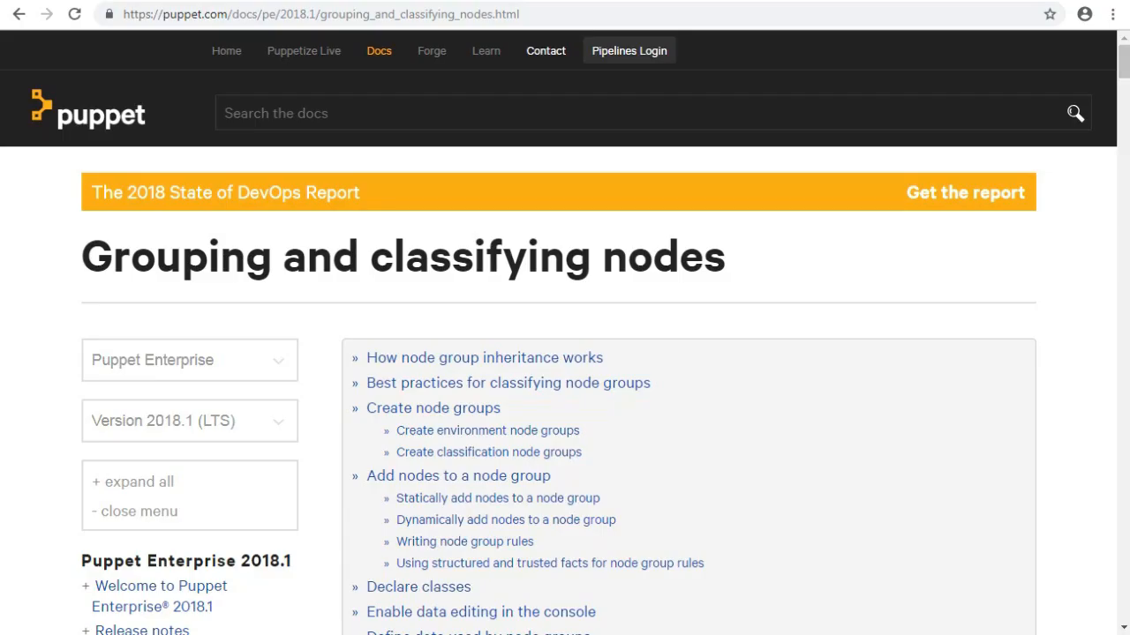
Step: Scroll the 'Grouping and classifying nodes' docs page to read the node classification steps
scroll("down", 3)
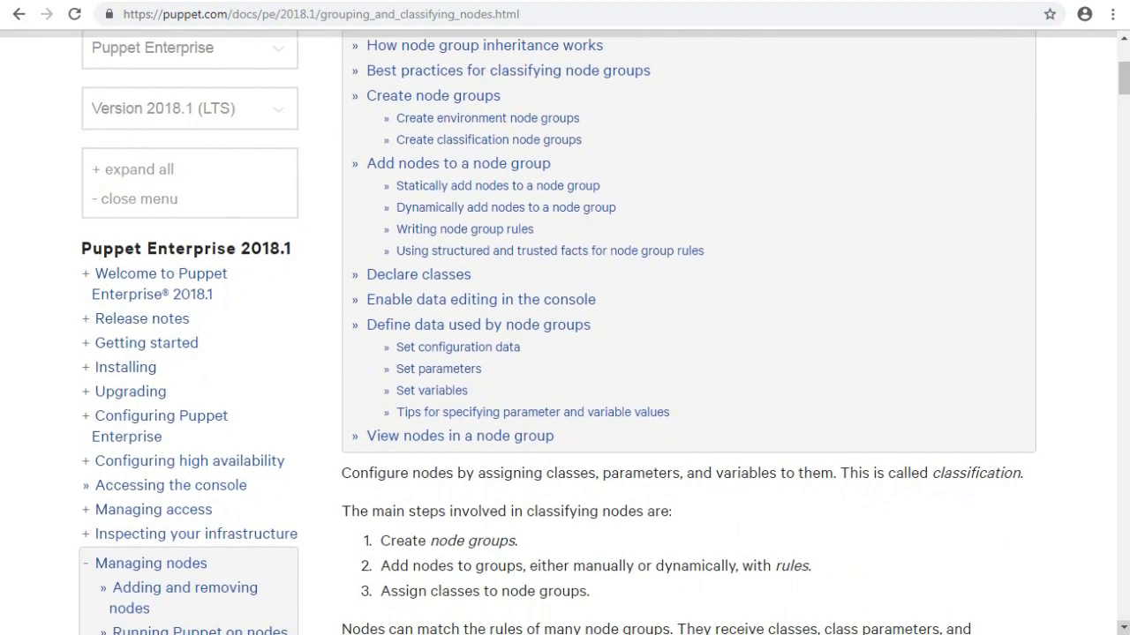
scroll("down", 3)
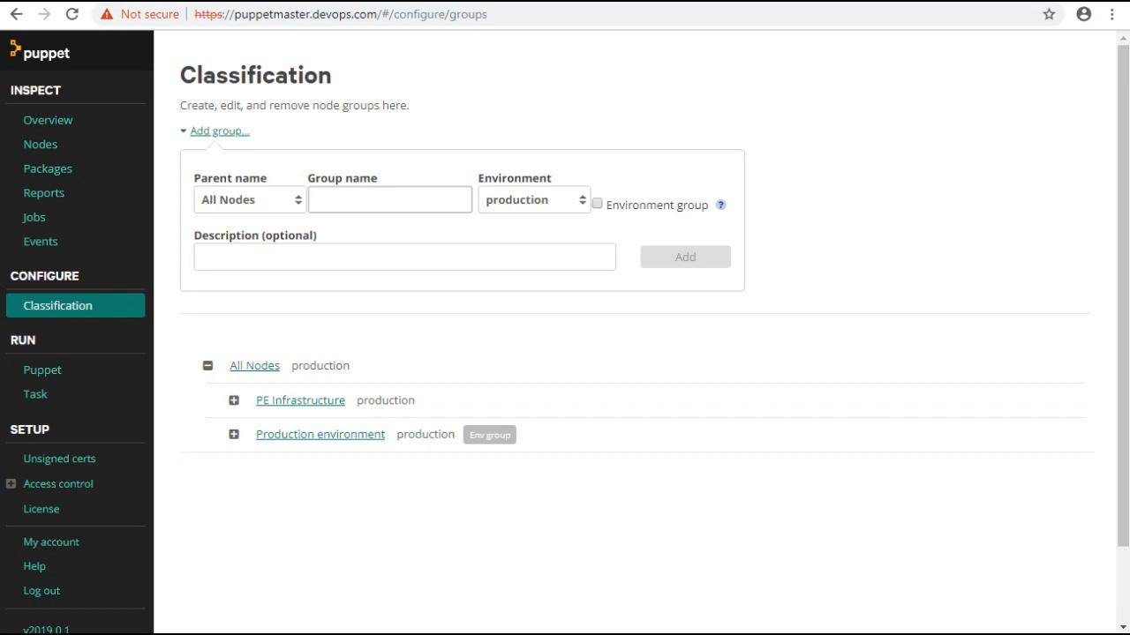
left_click(388, 198)
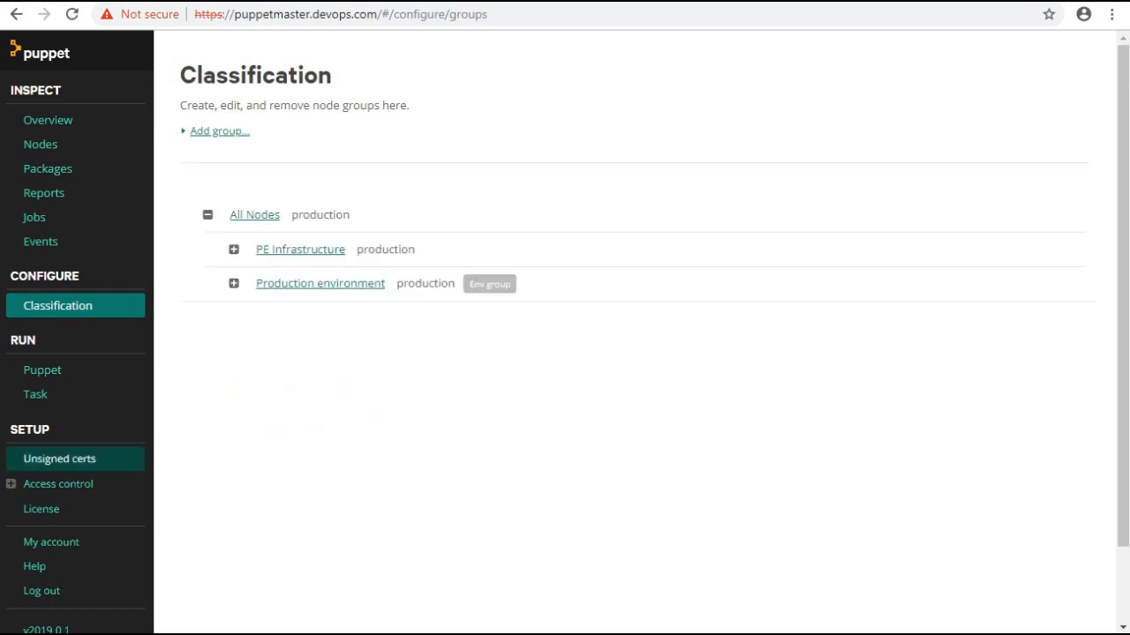
mouse_move(60, 459)
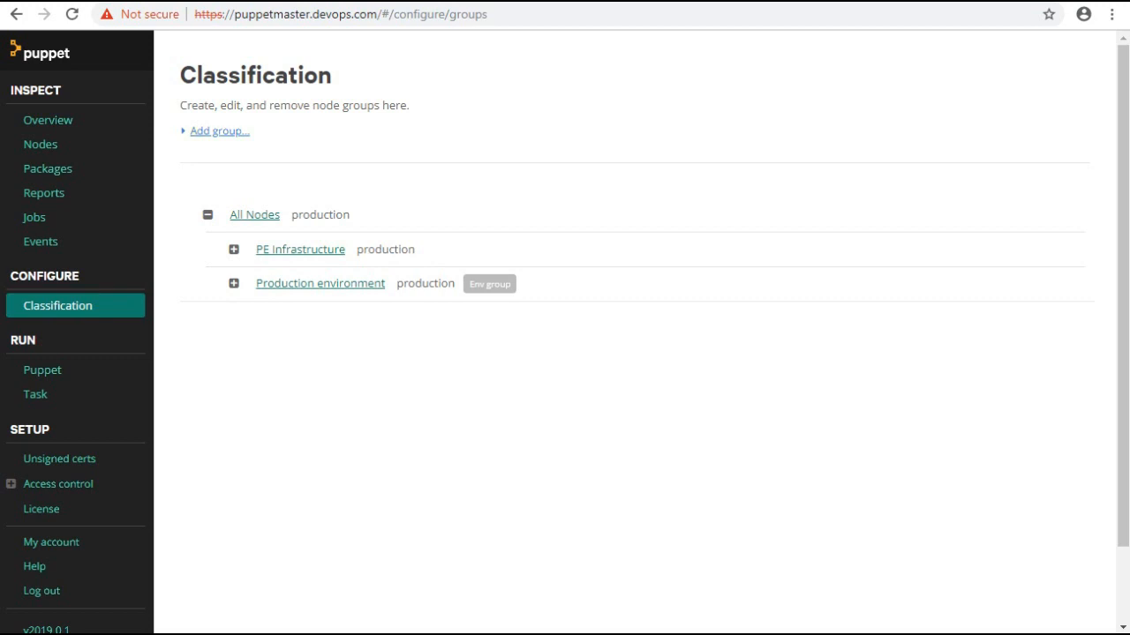
left_click(219, 130)
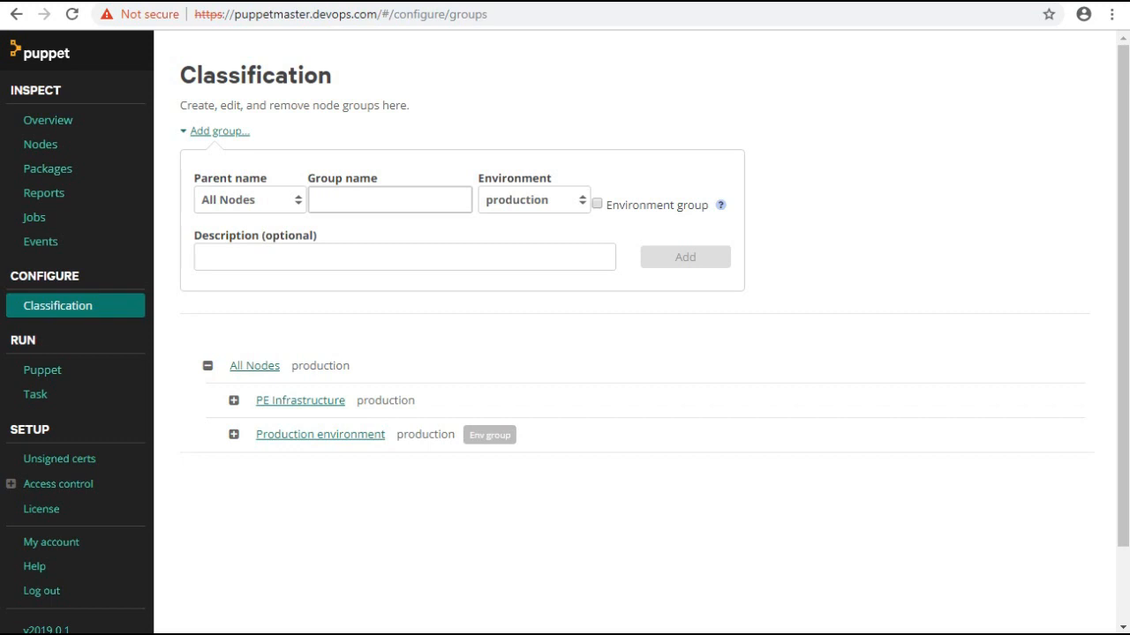
Step: Add a node group named 'Linux Servers' with description 'testing' under All Nodes in production
left_click(388, 198)
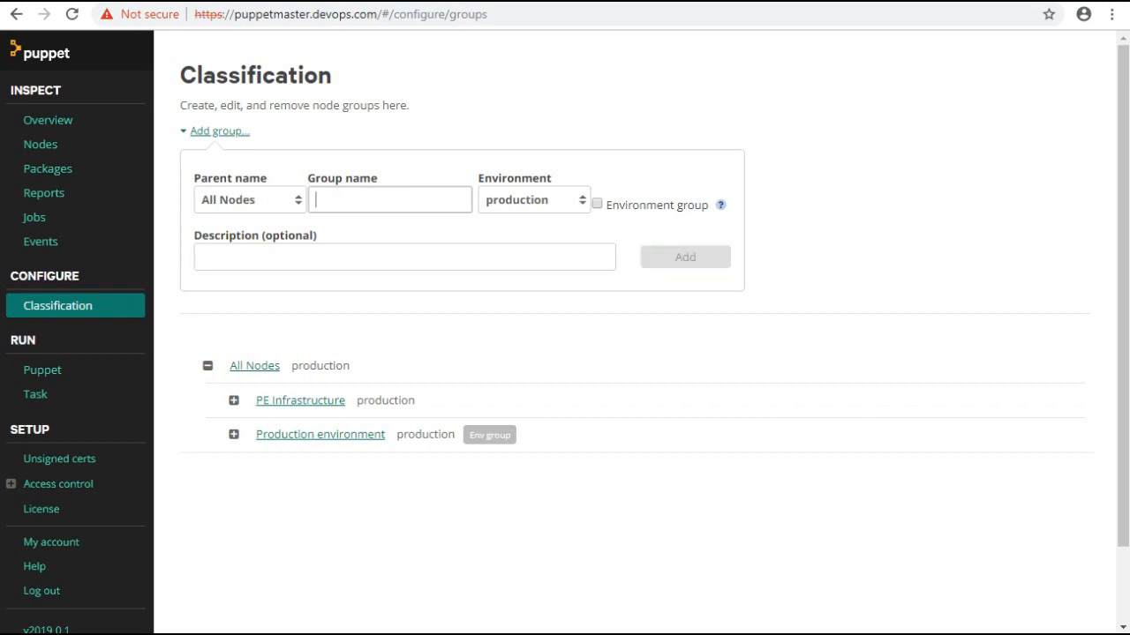
type("Linux S")
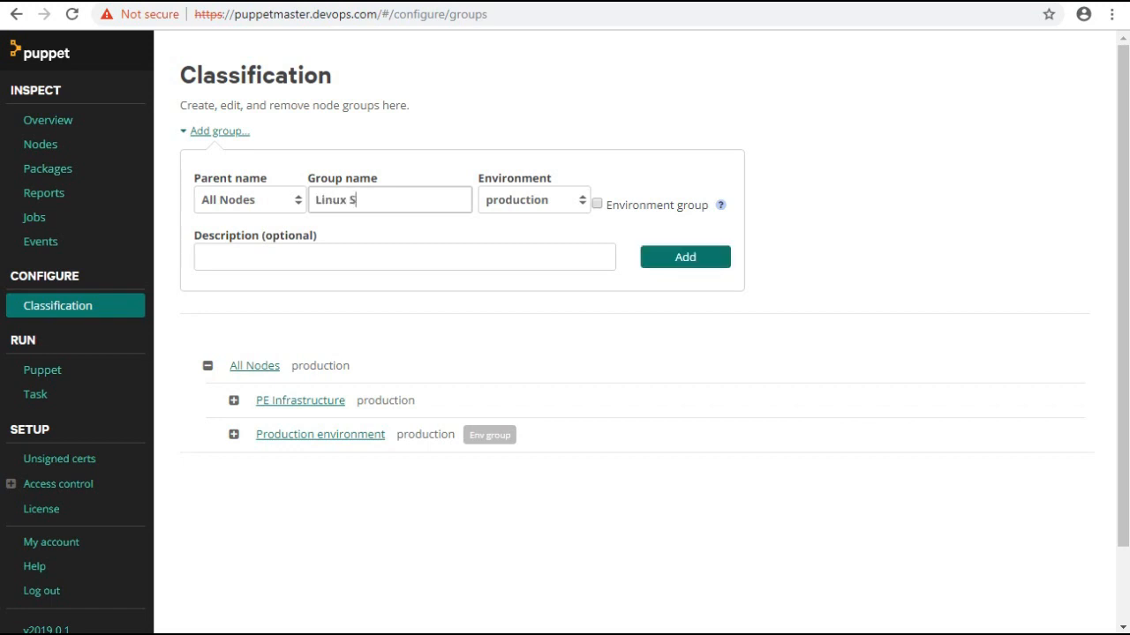
type("ervers")
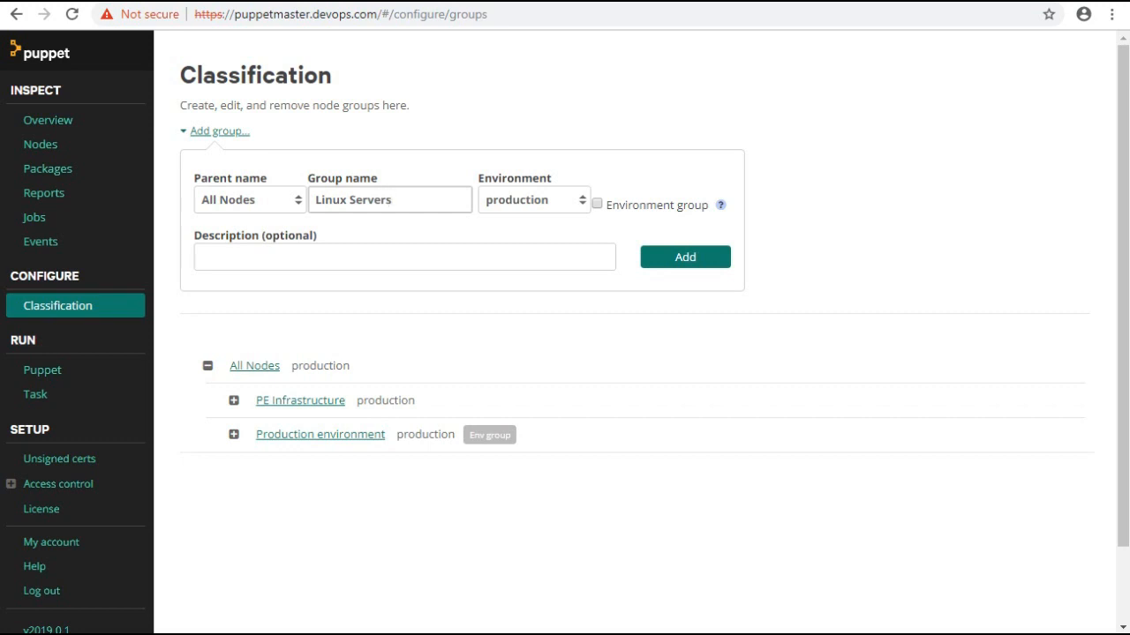
left_click(389, 199)
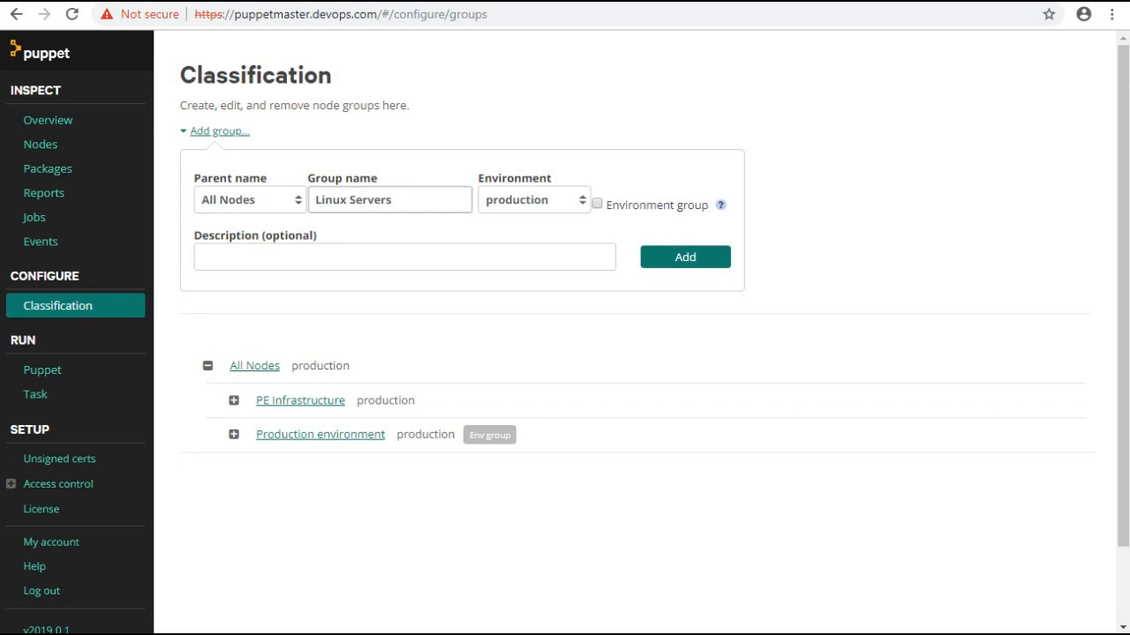
left_click(388, 199)
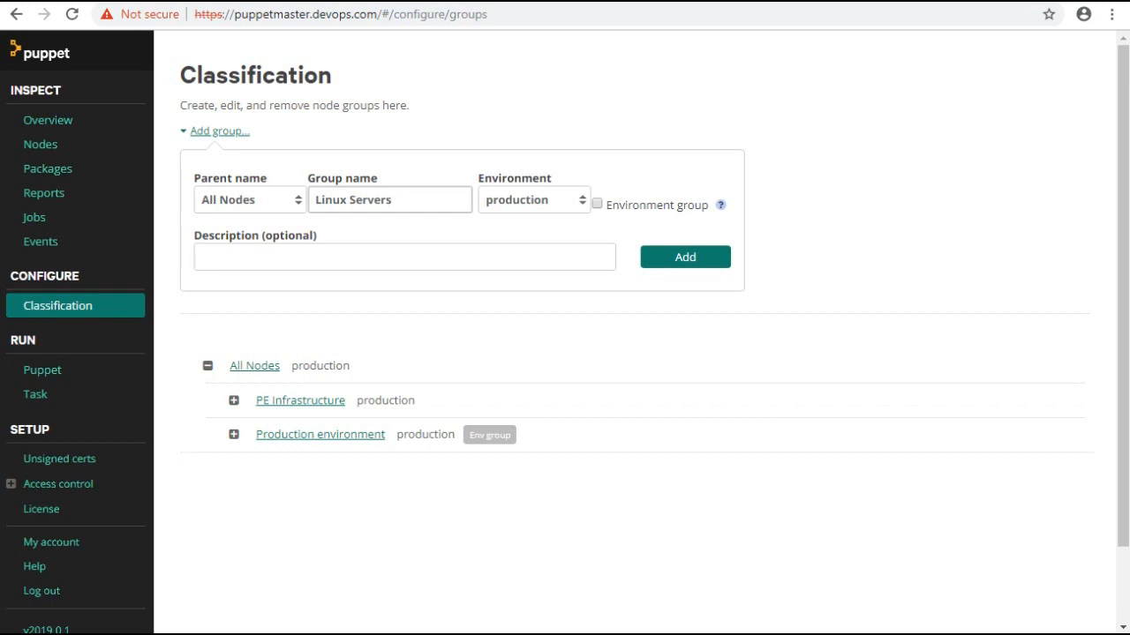
type("test")
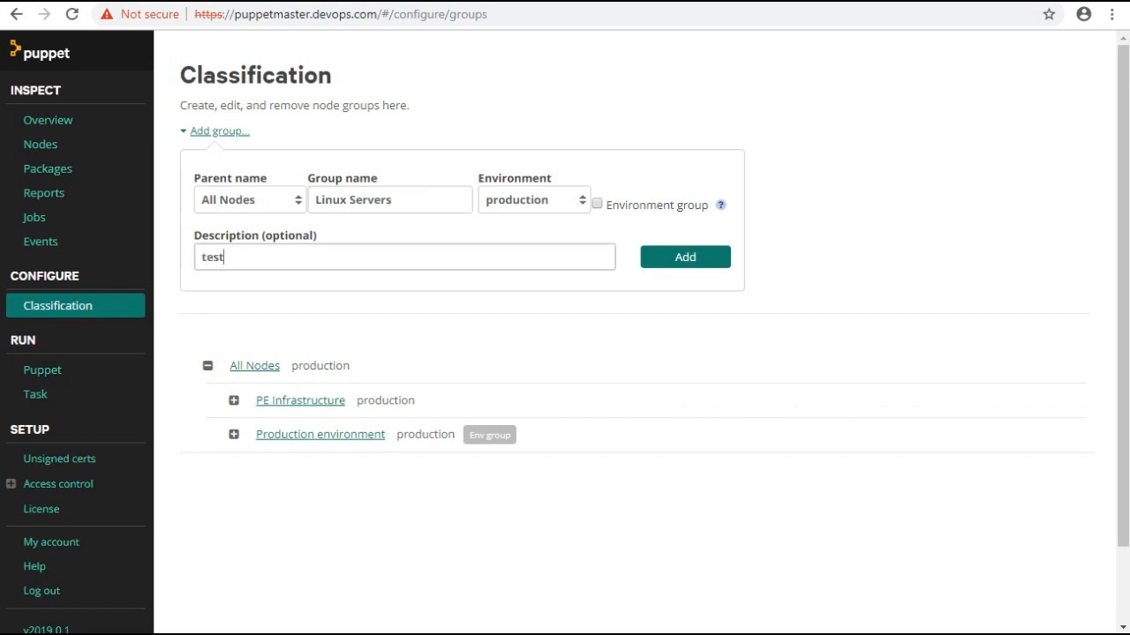
type("ing")
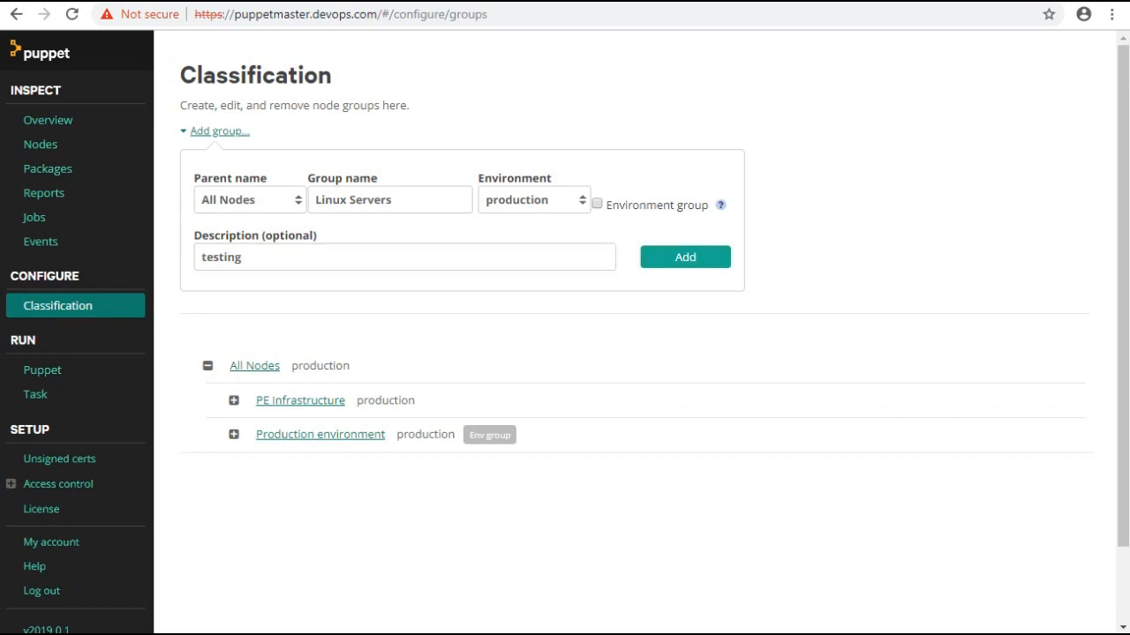
left_click(685, 257)
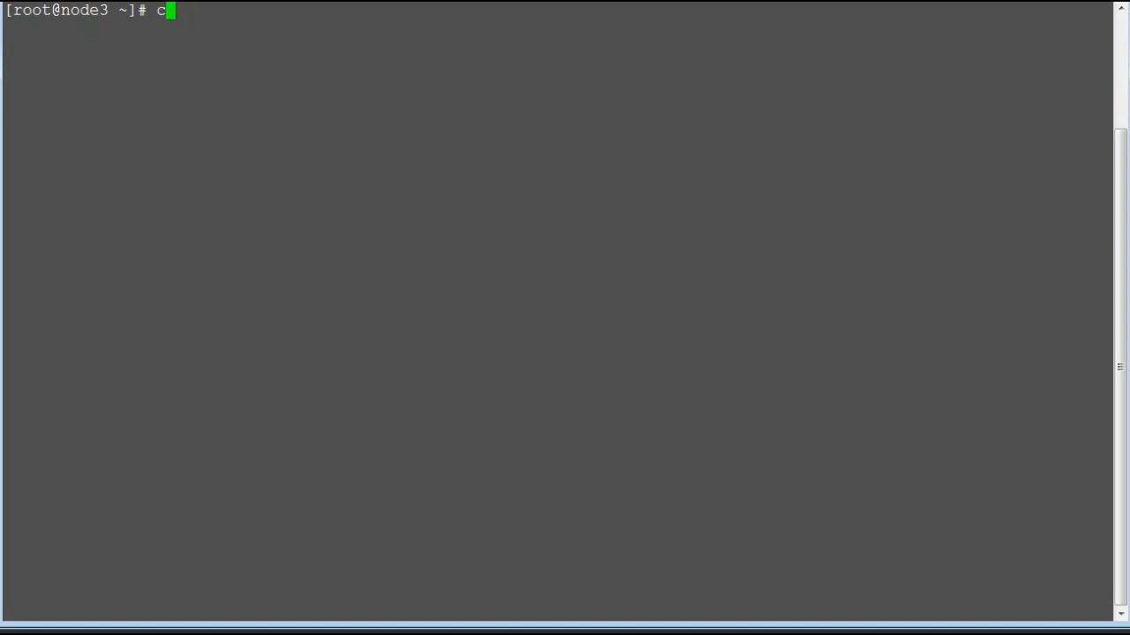
Step: Run 'cat /etc/motd' at the node3 root prompt to view the current message-of-the-day file
type("at /etc/")
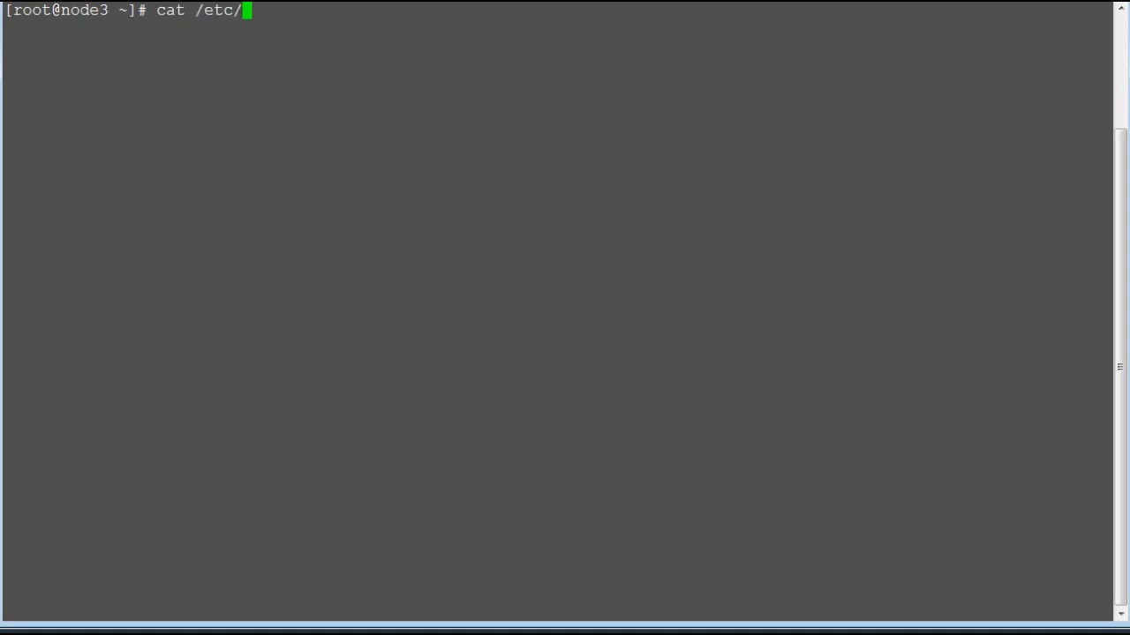
type("motd")
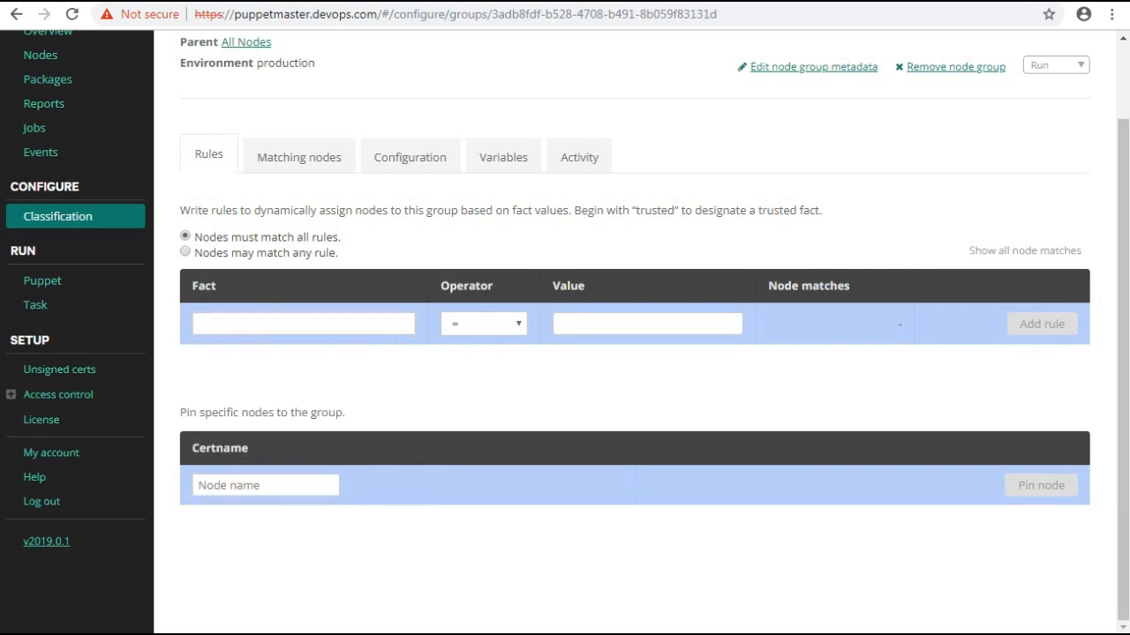
Step: Try an osfamily = RedHat rule and check which nodes it matches
left_click(303, 323)
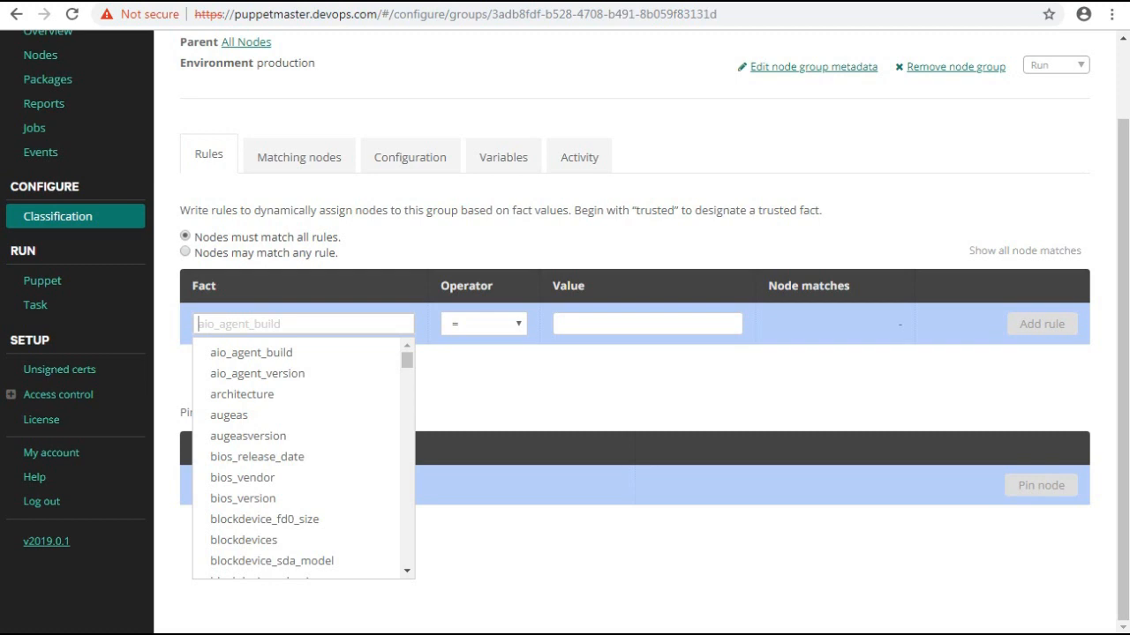
type("o")
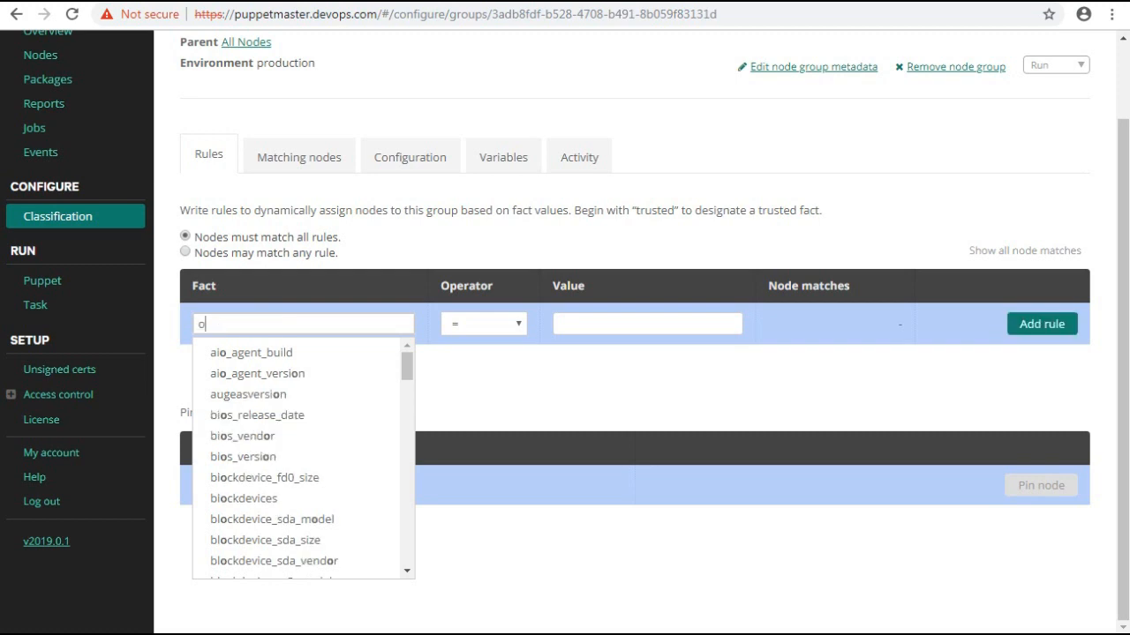
type("sfamily")
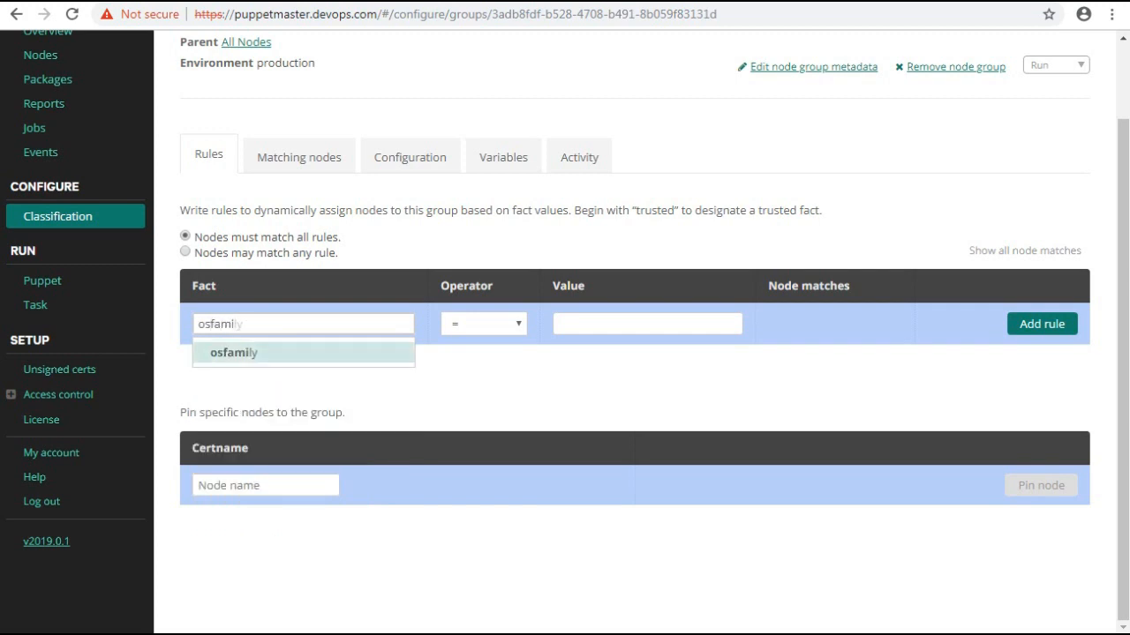
left_click(233, 353)
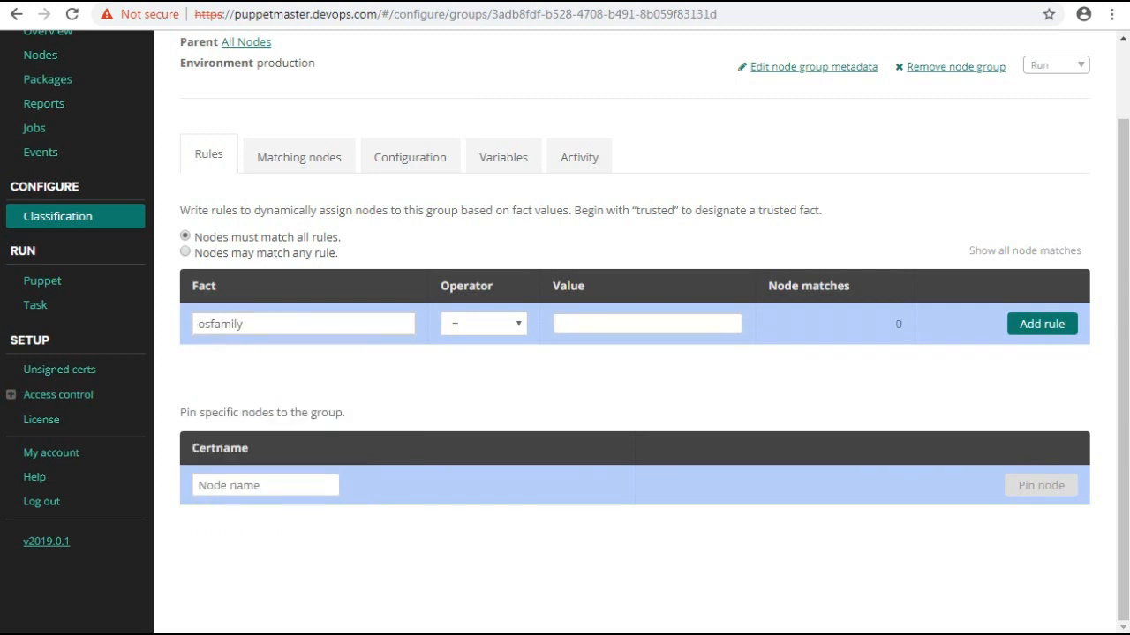
type("RedHat")
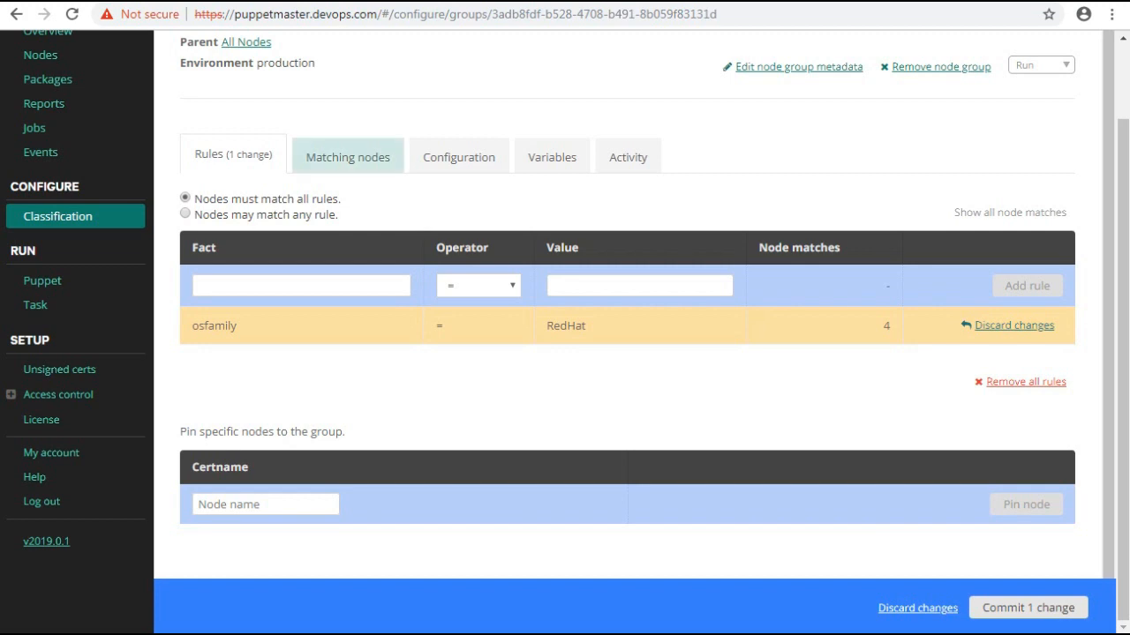
left_click(346, 156)
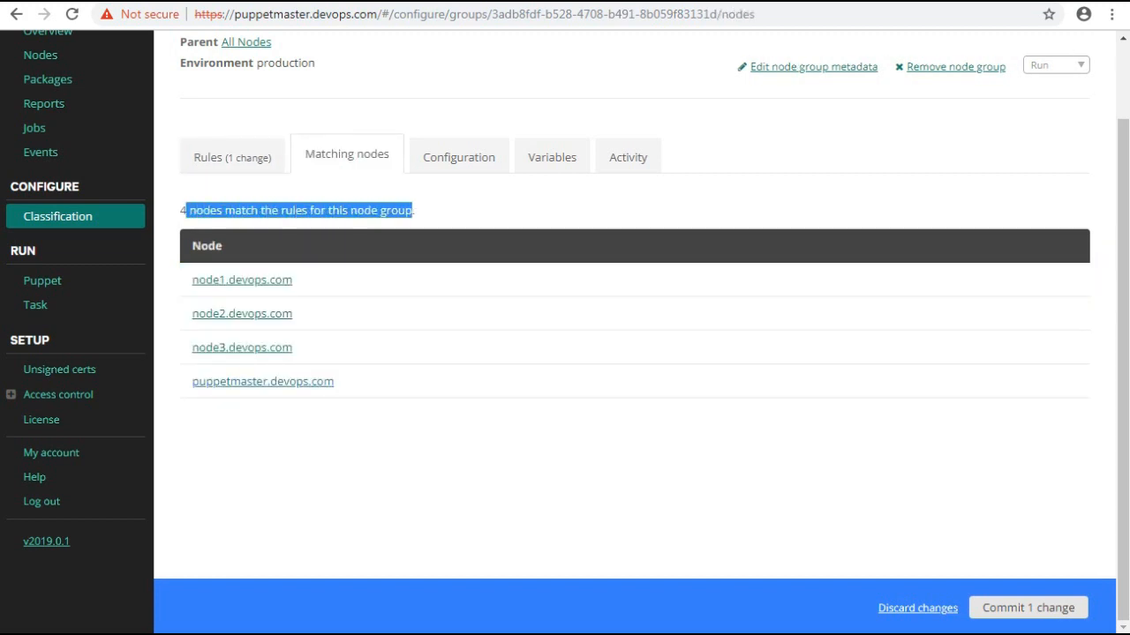
Step: Pin node3.devops.com to the group as its only matching node, leaving the change uncommitted
left_click(233, 157)
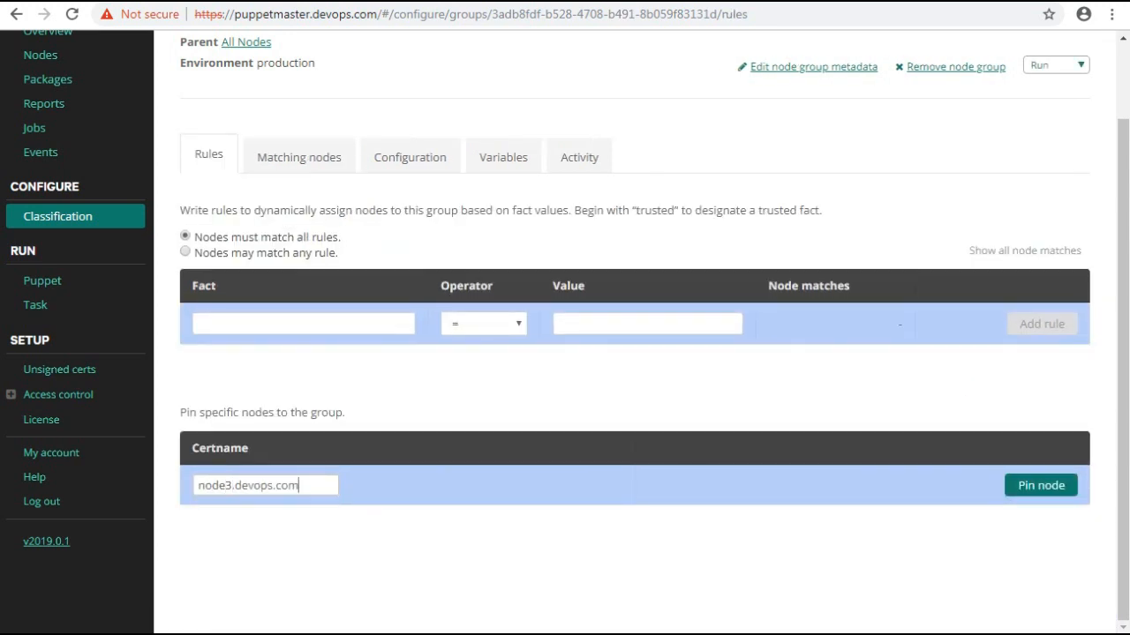
left_click(1041, 486)
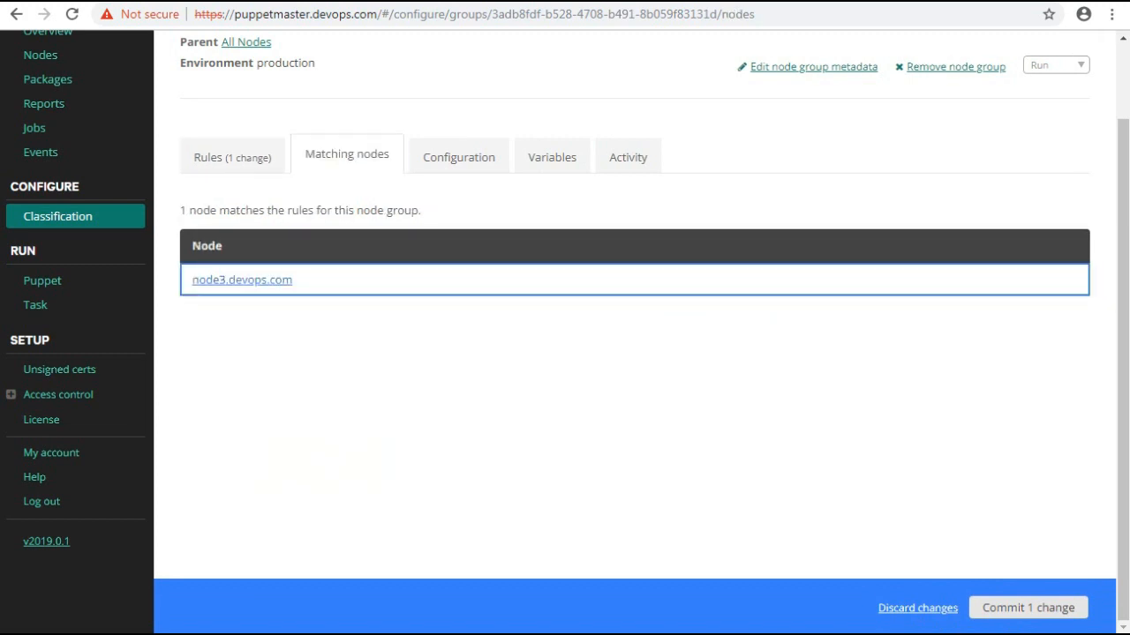
left_click(457, 156)
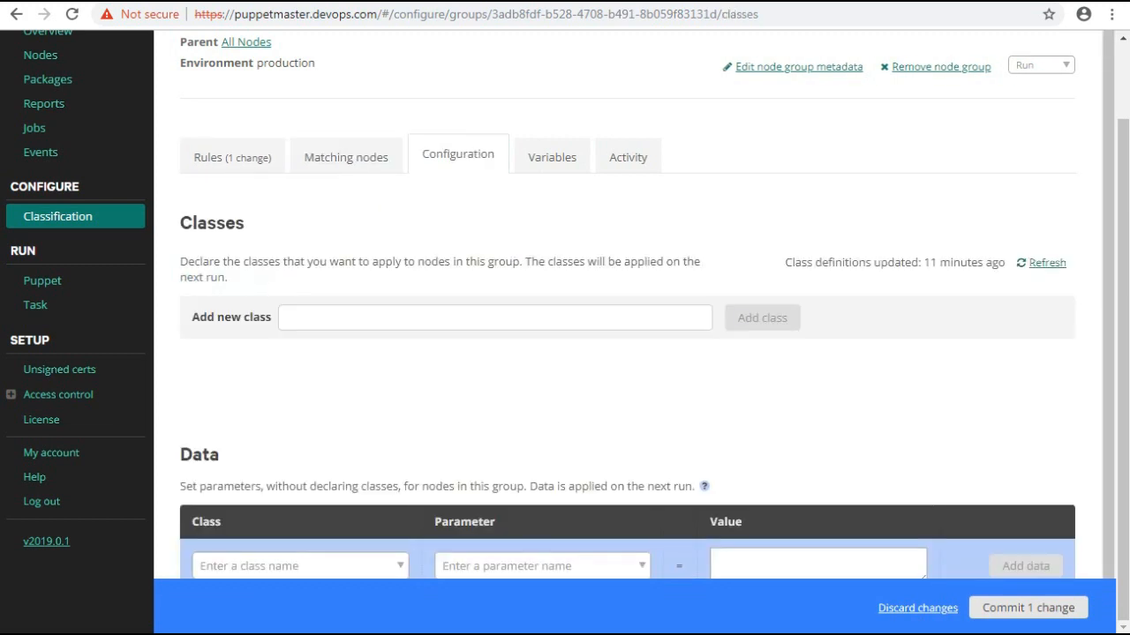
Step: Add the motd class to the group's configuration from the class suggestions
scroll("down", 3)
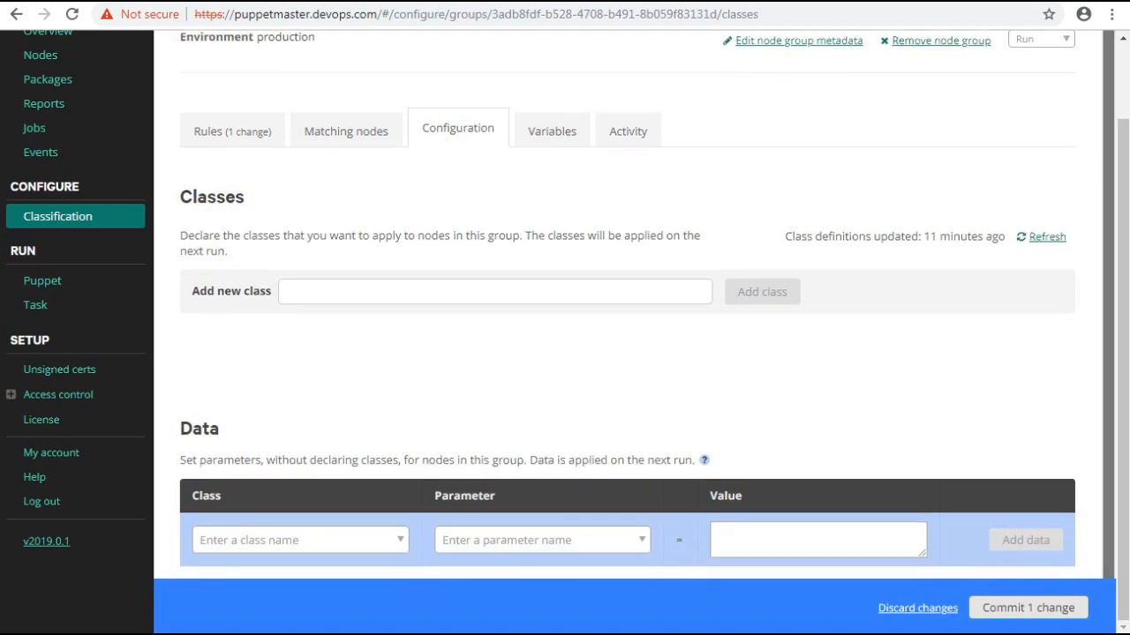
left_click(495, 291)
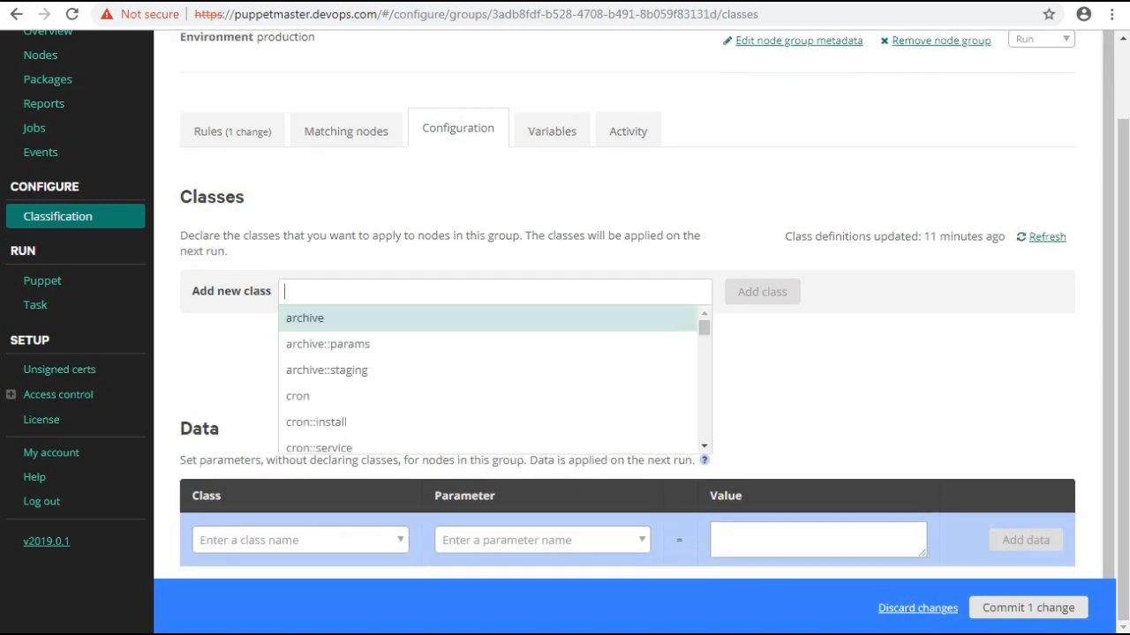
type("mot")
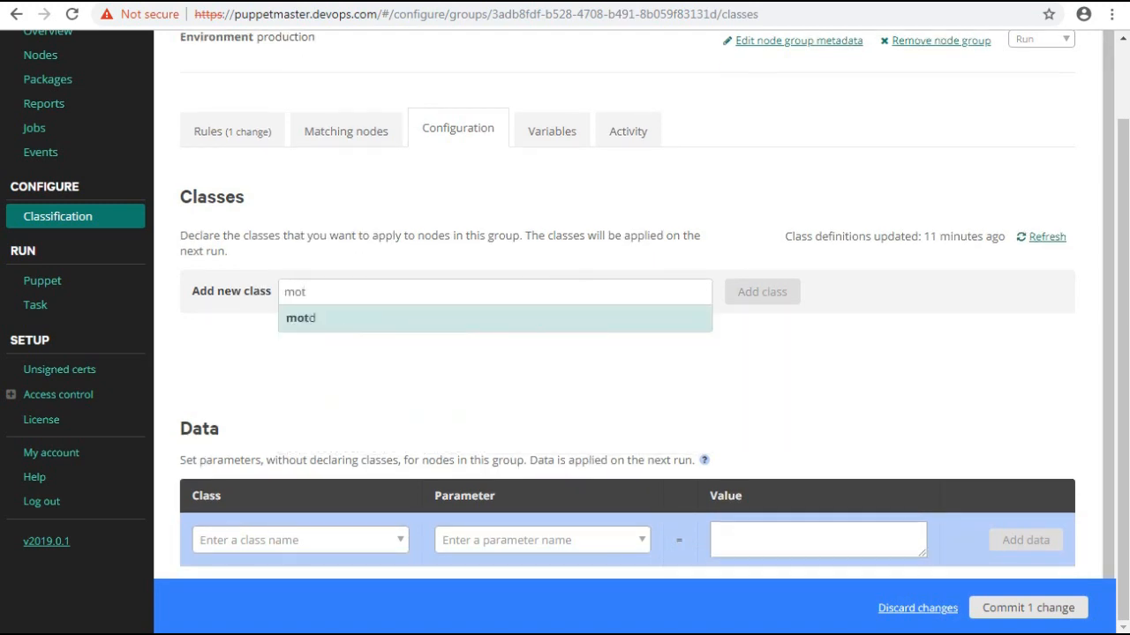
left_click(300, 318)
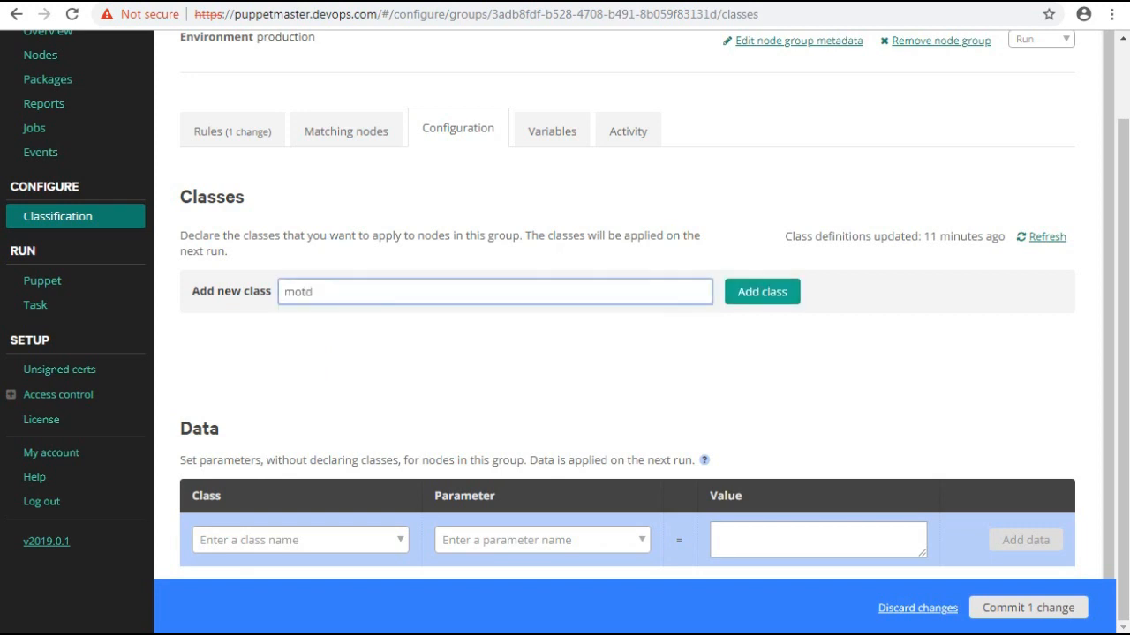
left_click(760, 291)
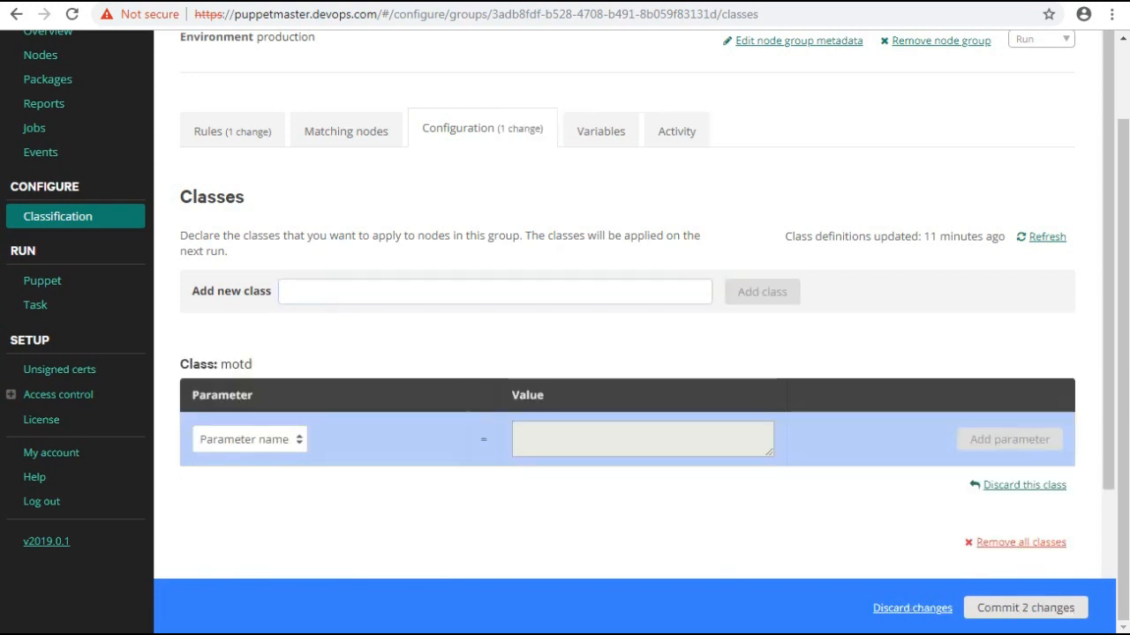
Step: Review the motd class's available parameters without selecting one
scroll("down", 3)
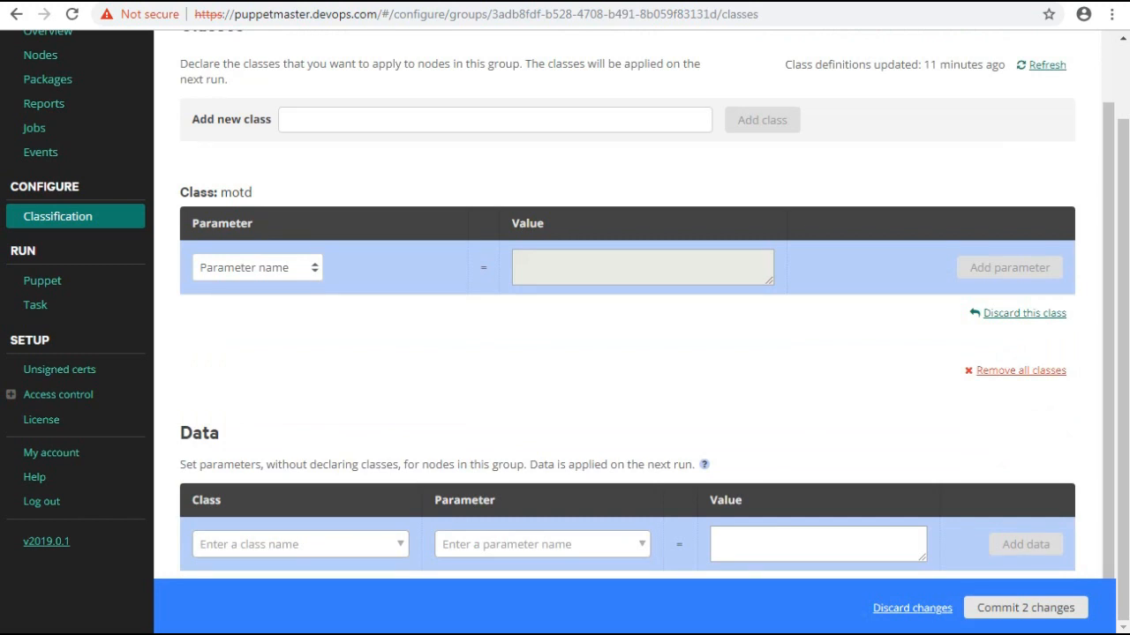
left_click(258, 269)
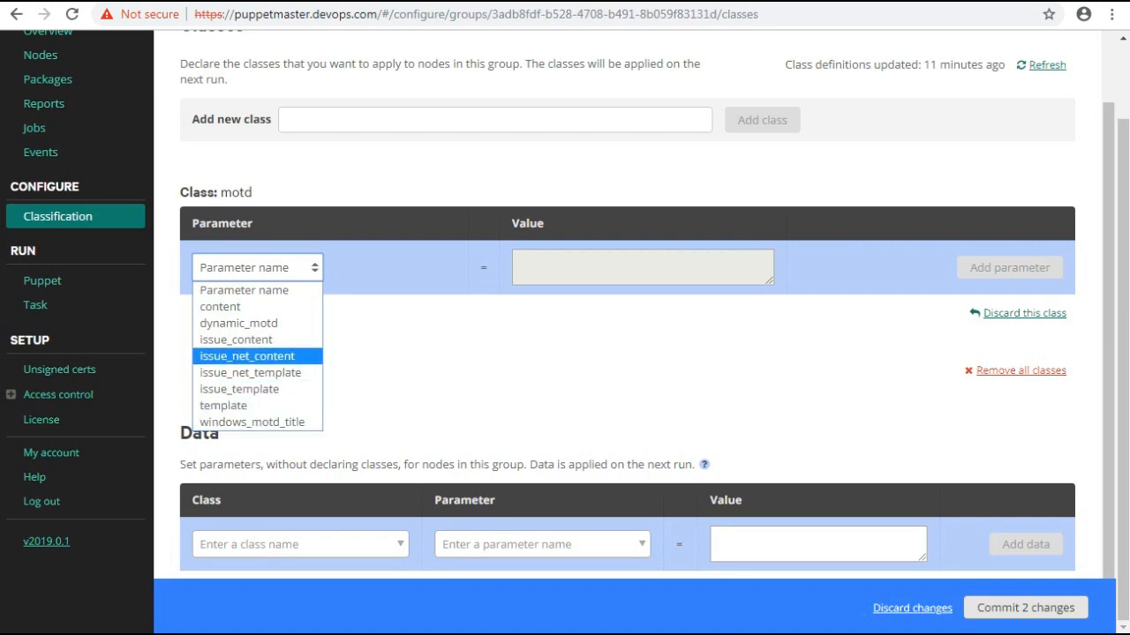
left_click(237, 339)
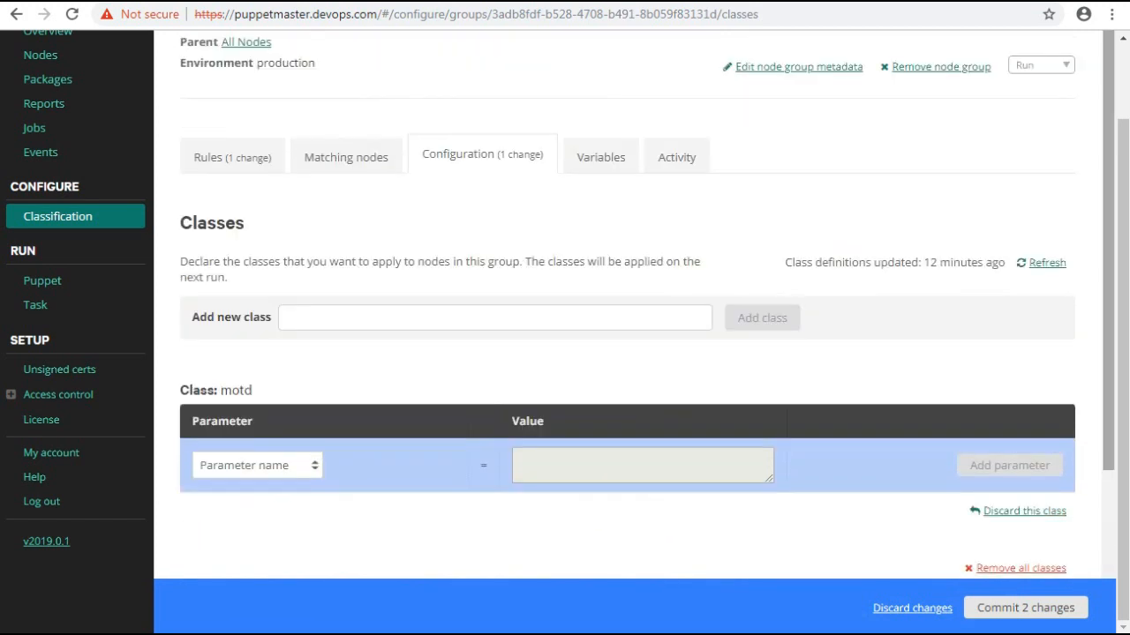
left_click(600, 156)
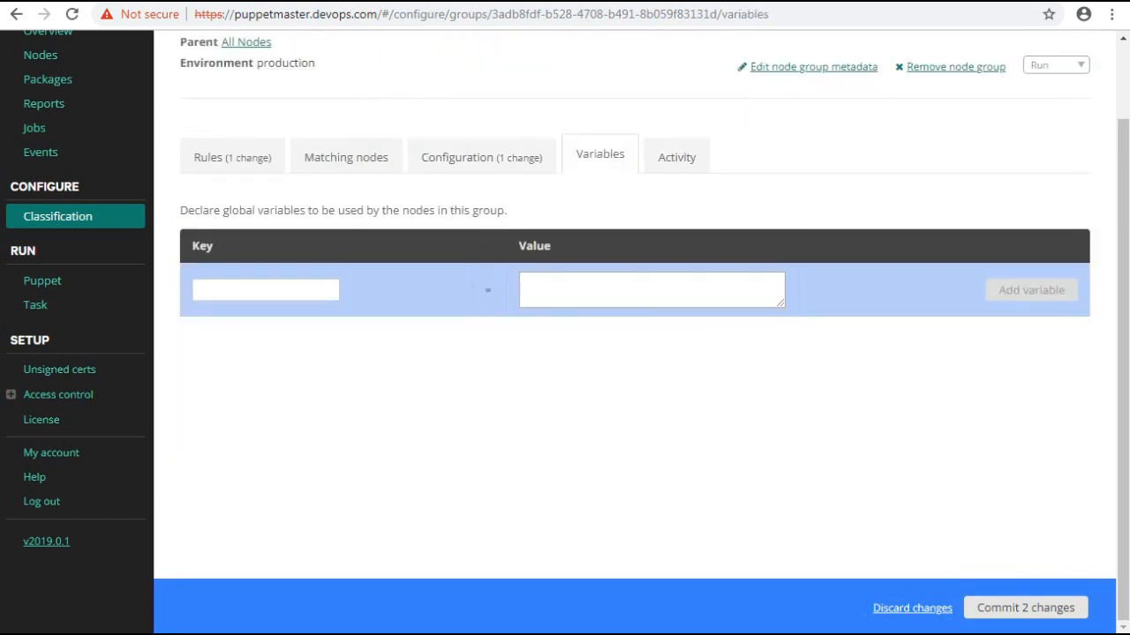
left_click_drag(180, 210, 336, 210)
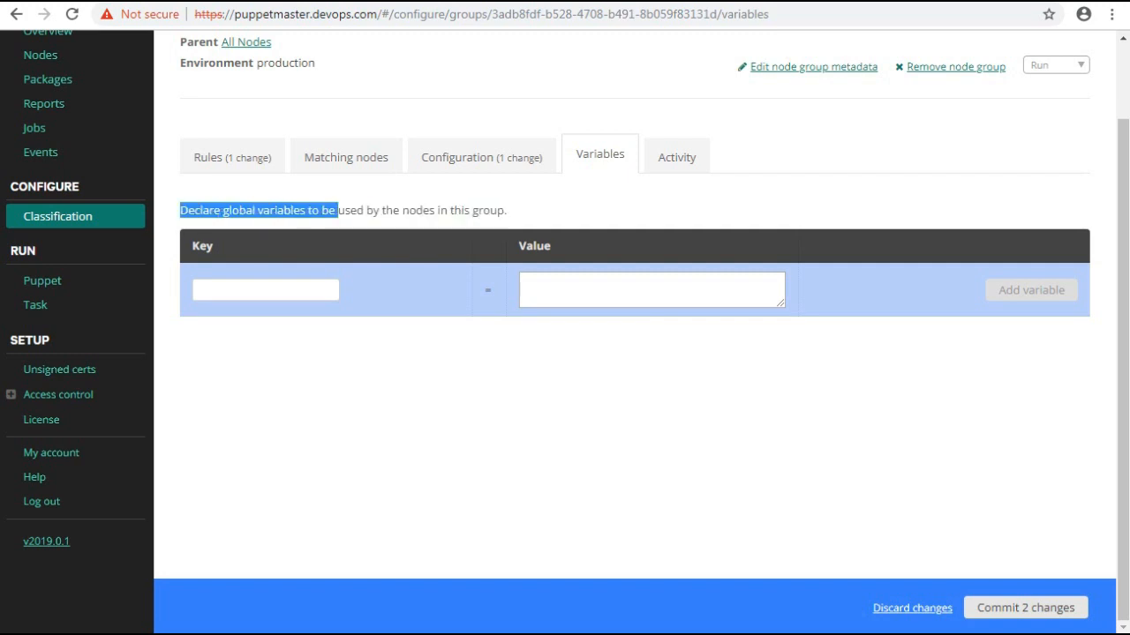
left_click(676, 155)
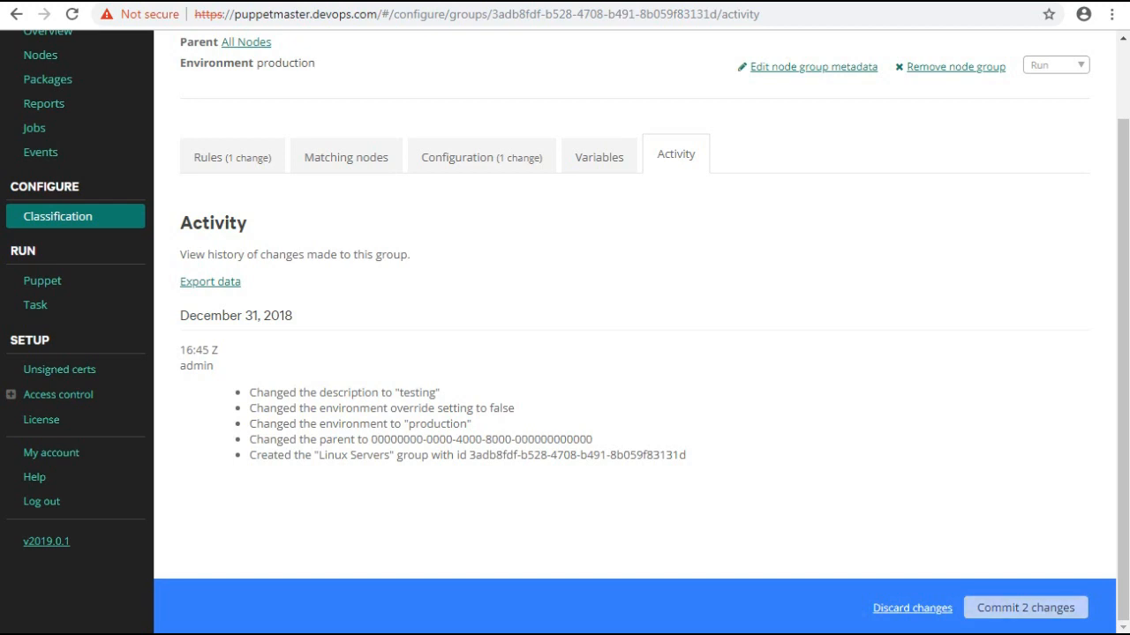
left_click(480, 156)
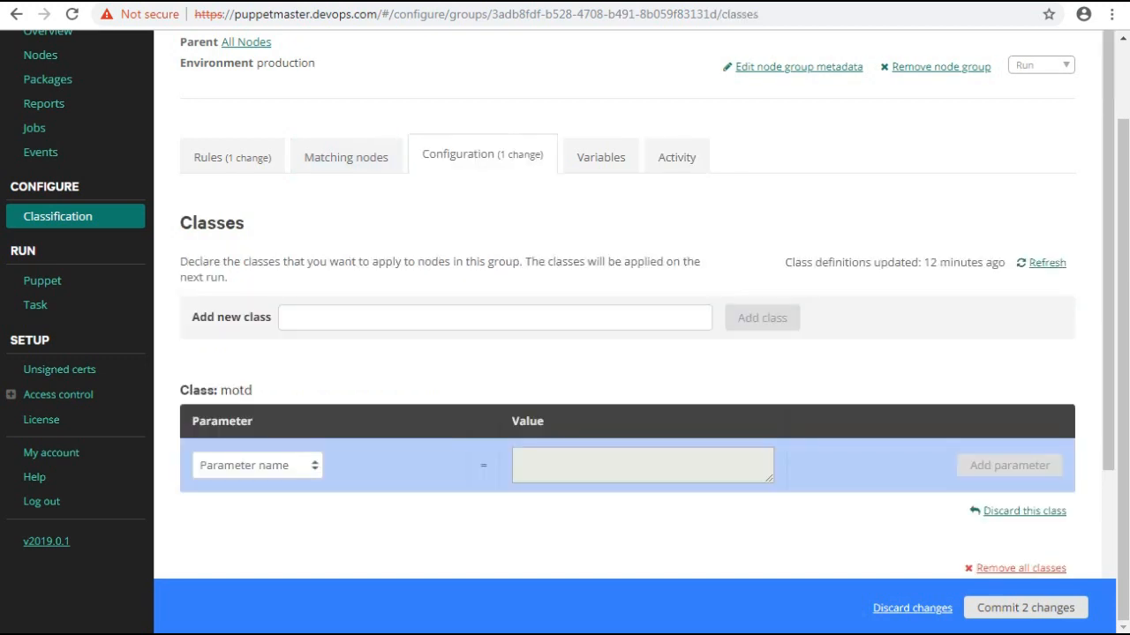
scroll("down", 3)
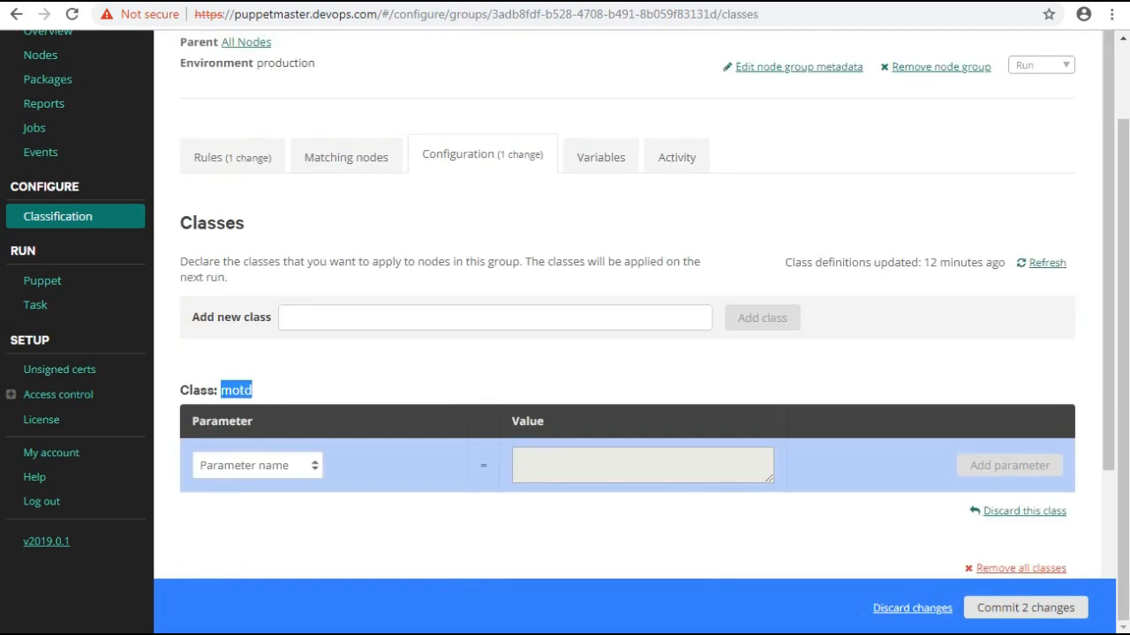
left_click(233, 155)
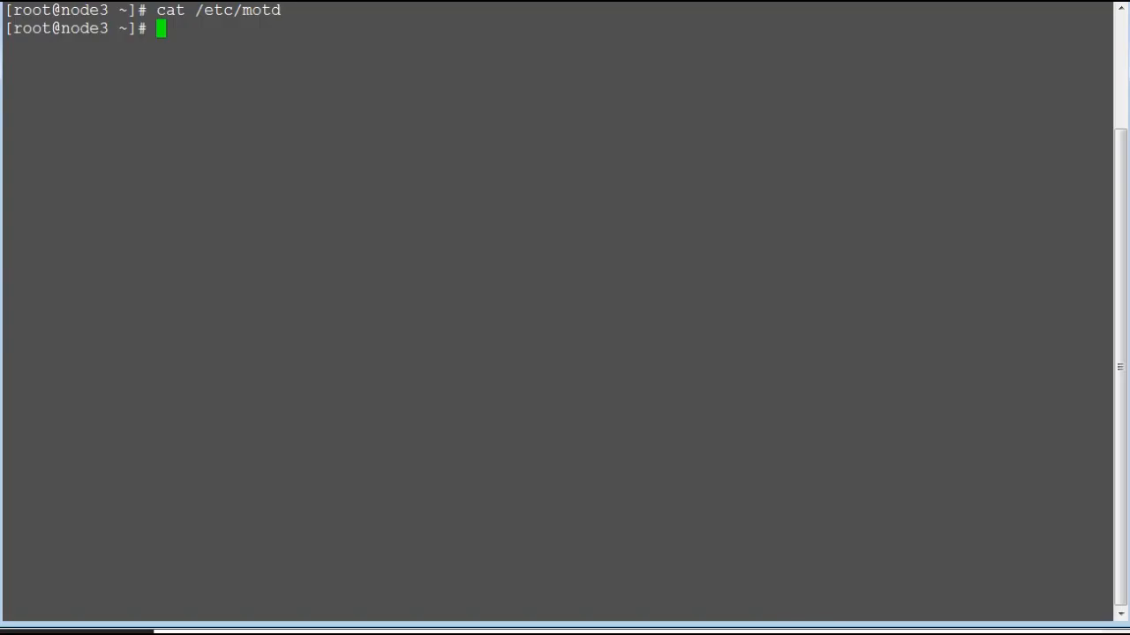
Step: Run 'puppet agent -t' on node3 and highlight the new /etc/motd system-info content in the output
type("puppet age")
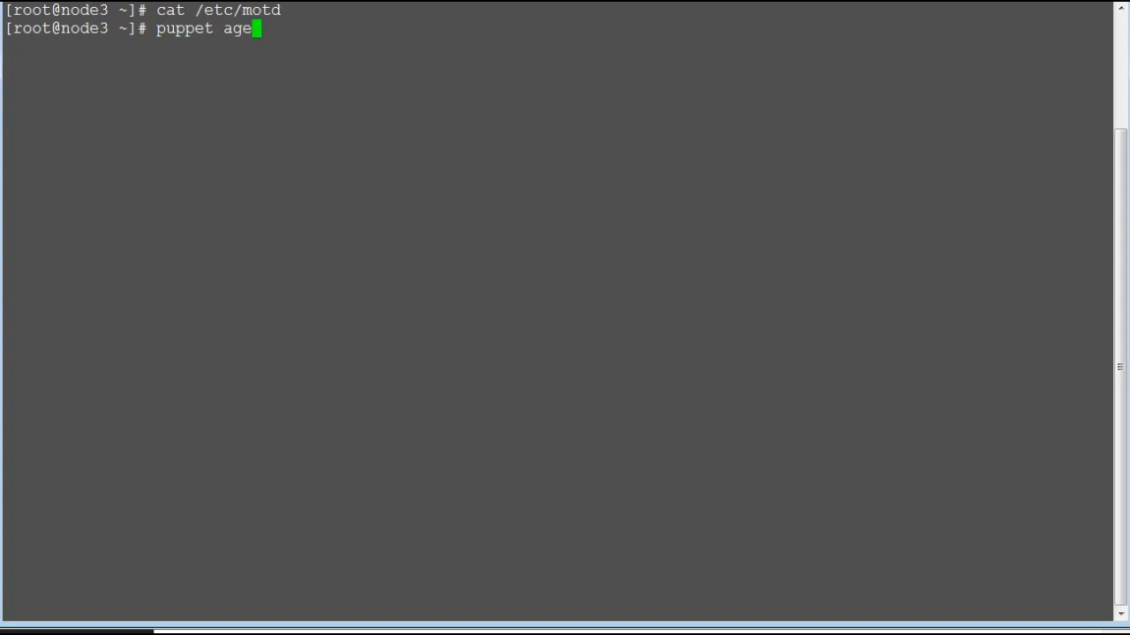
type("nt -t")
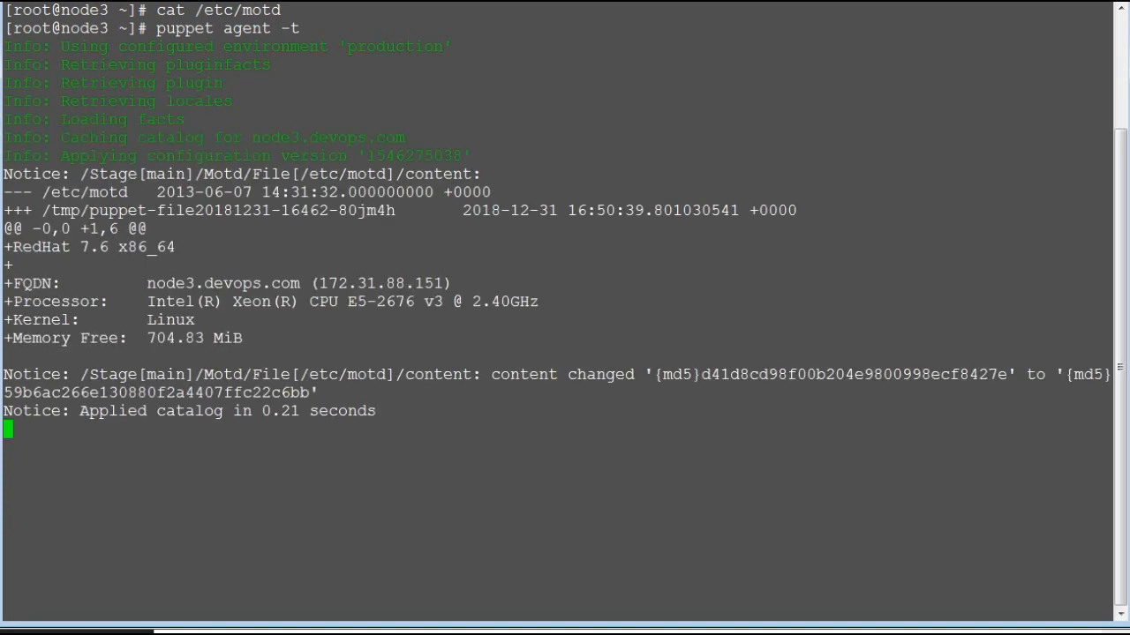
key("Return")
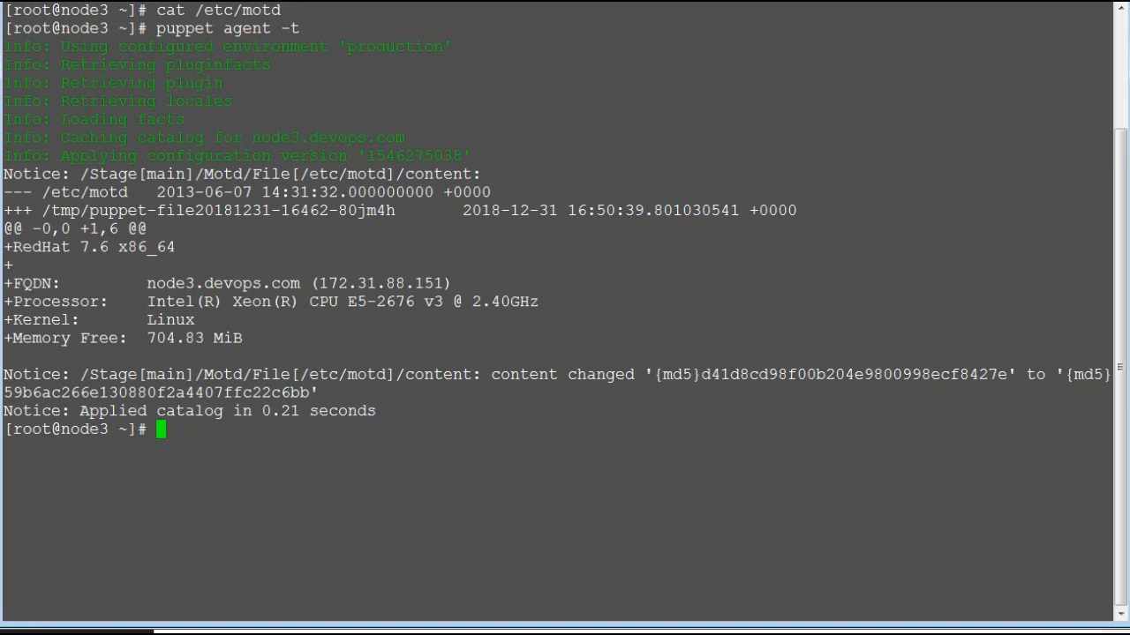
double_click(343, 175)
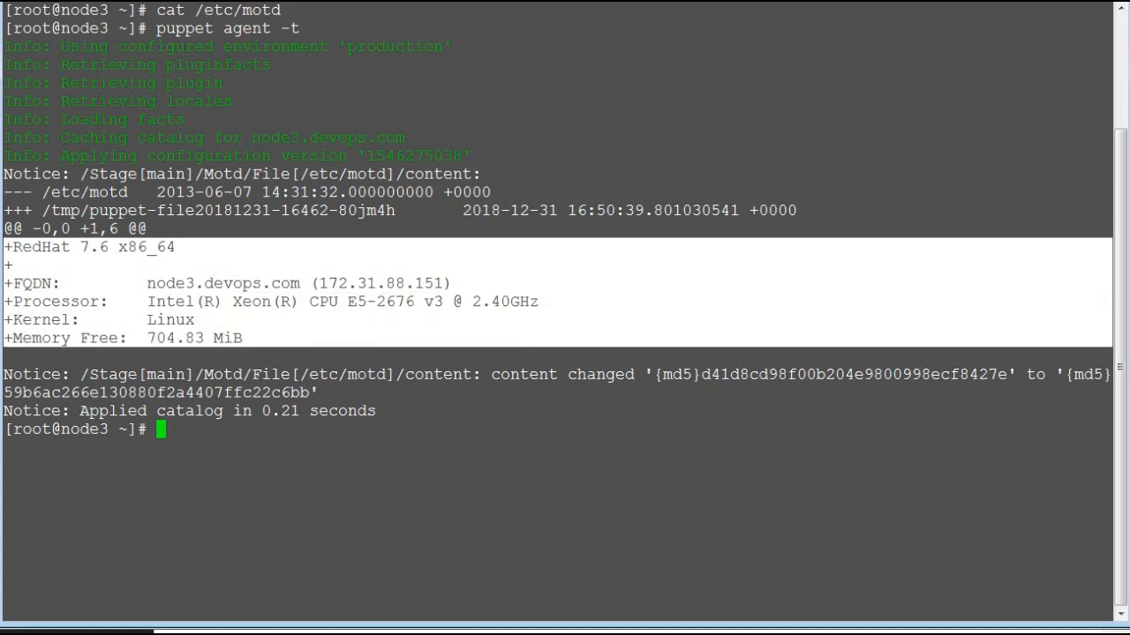
type("cat")
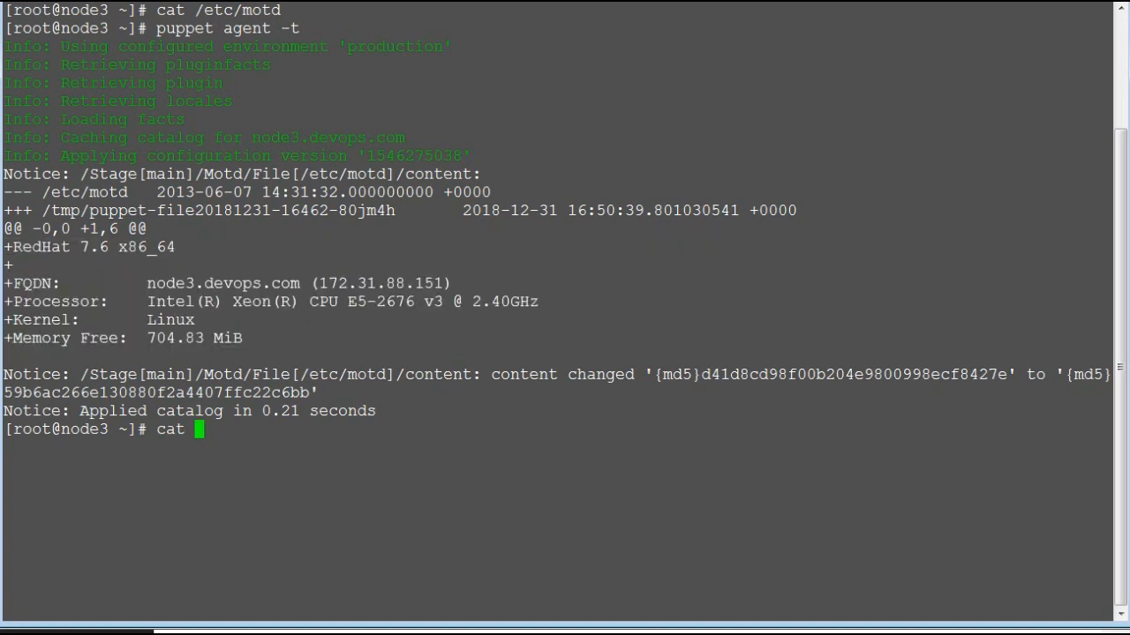
double_click(344, 174)
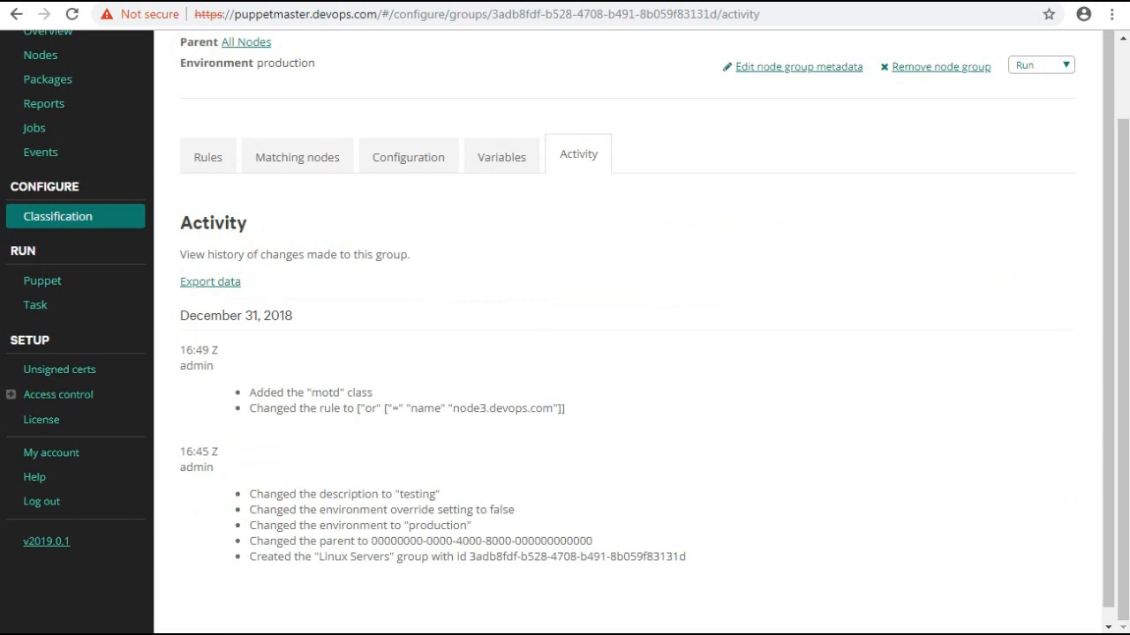
Step: Review the motd and rule activity entries, then unpin node3.devops.com from the group
left_click_drag(180, 315, 415, 408)
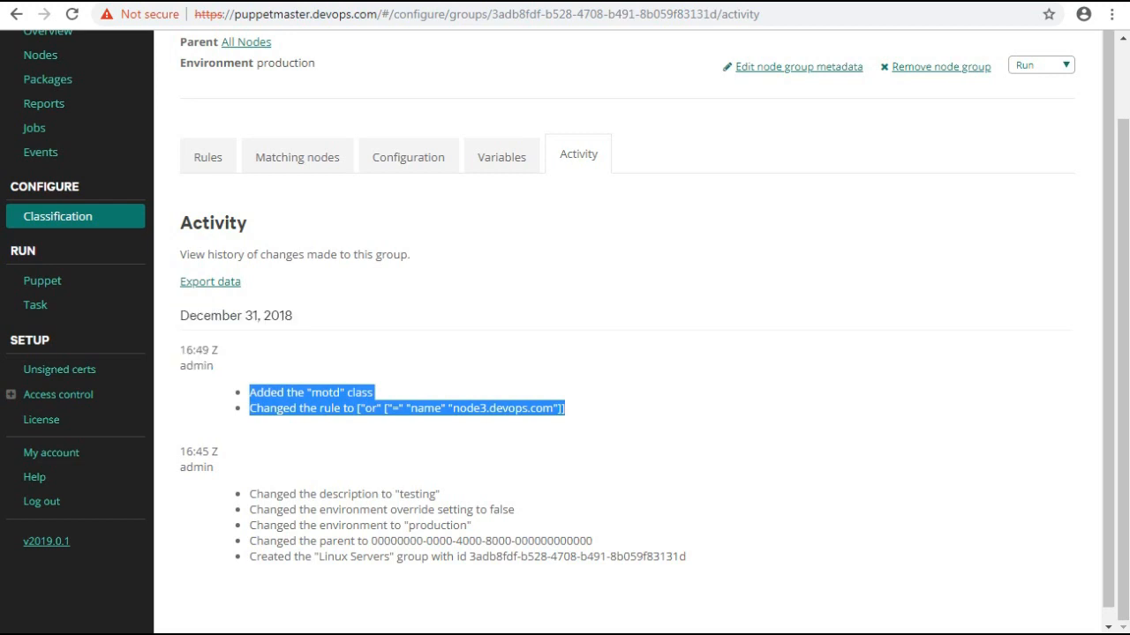
left_click(208, 153)
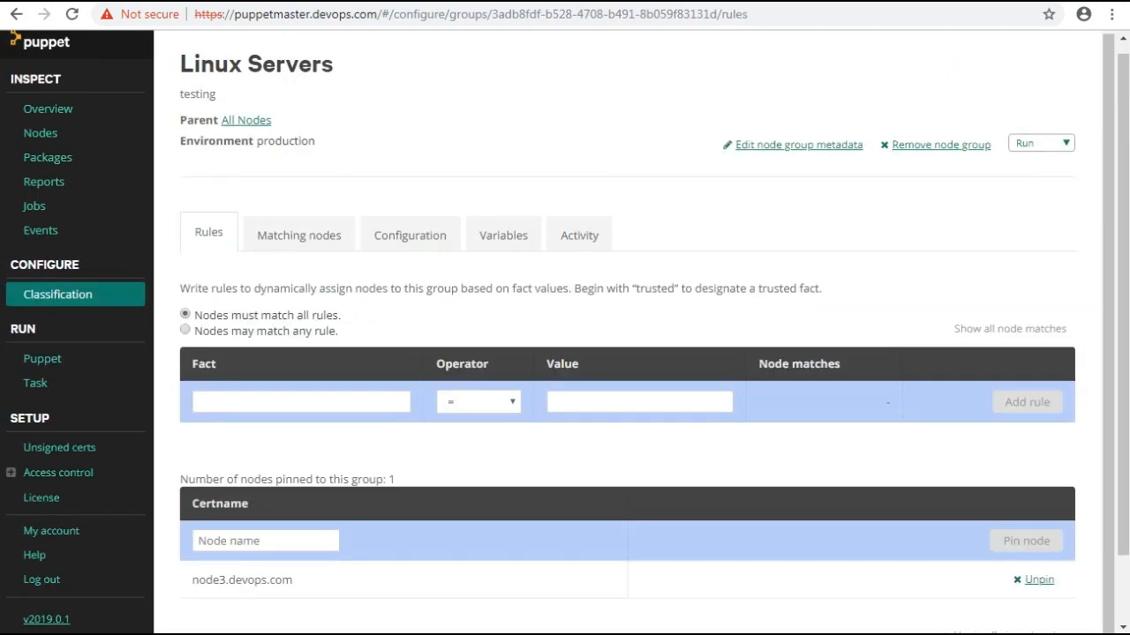
scroll("down", 3)
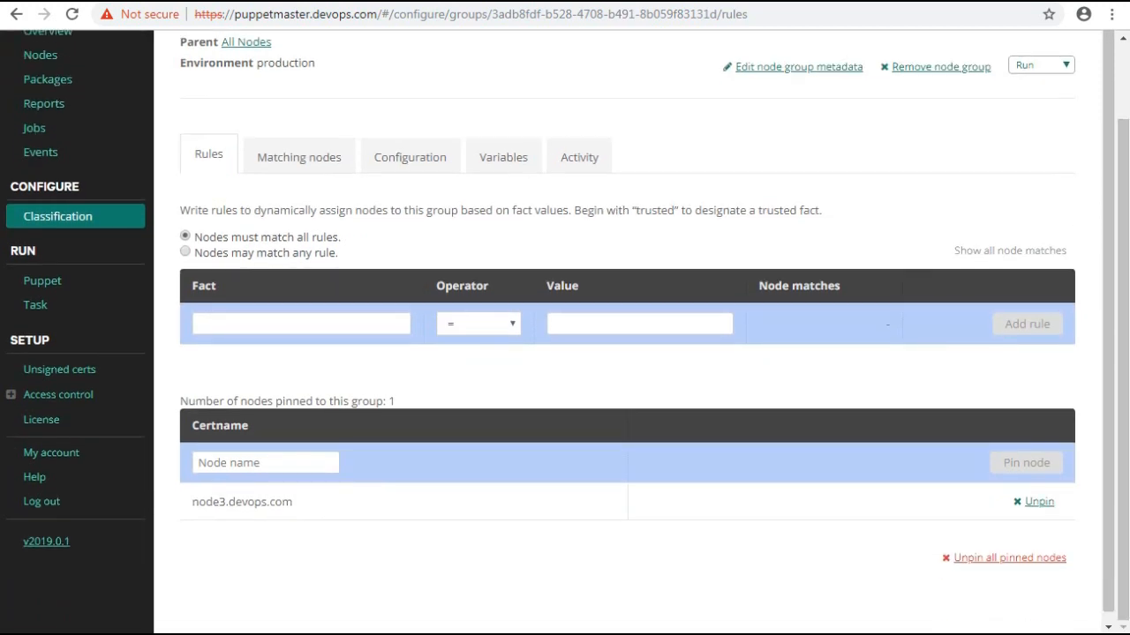
left_click(1037, 501)
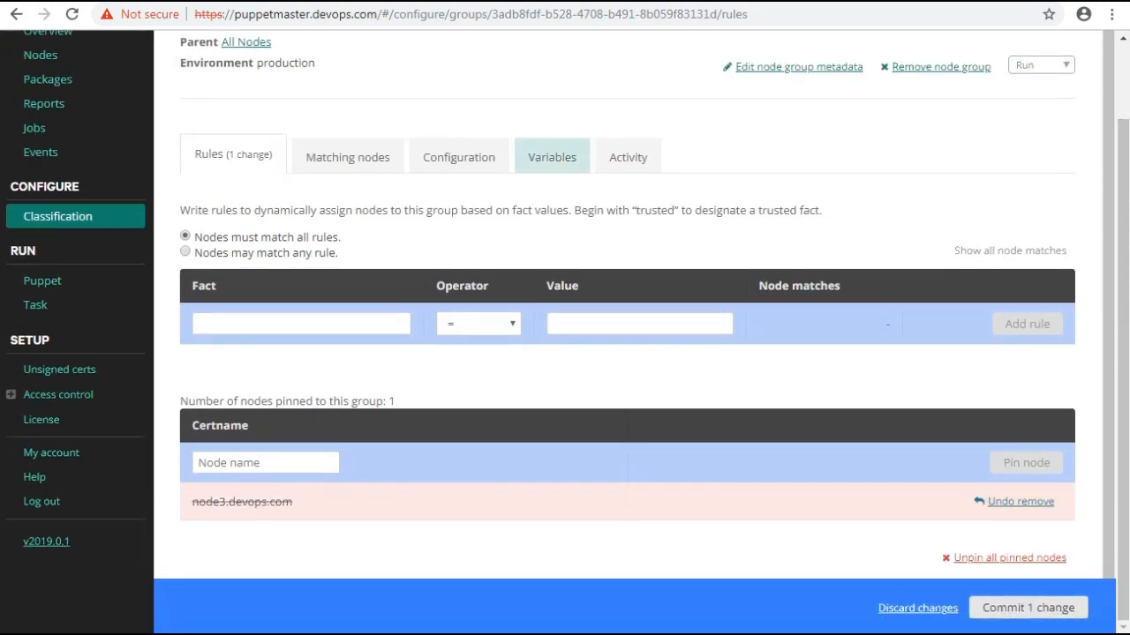
Step: Remove the motd class from the group and commit both pending changes
left_click(457, 156)
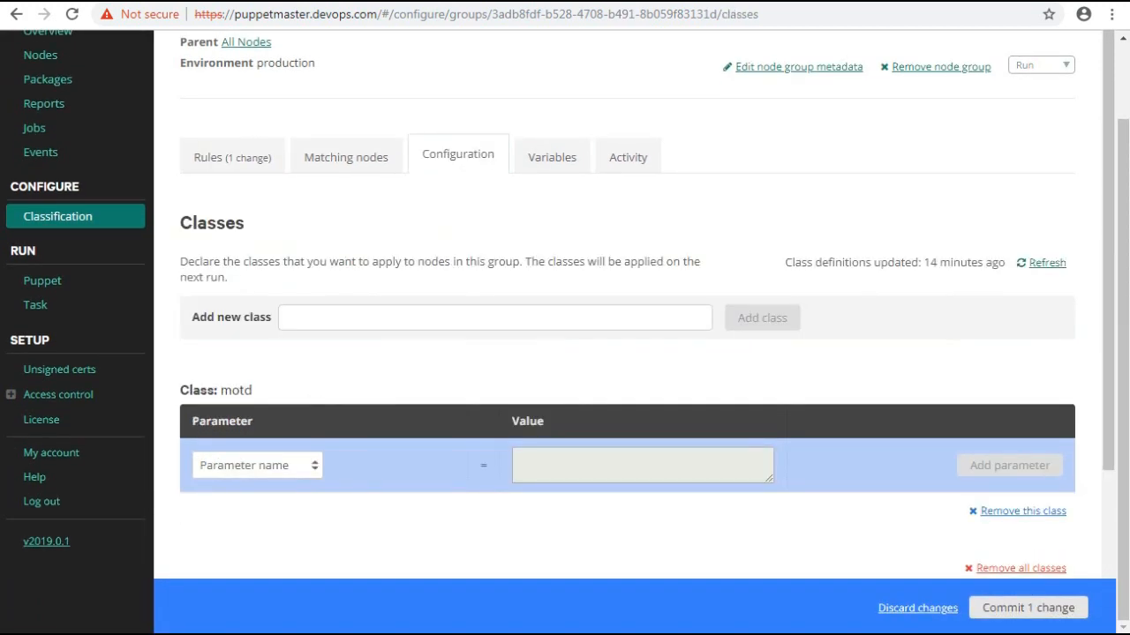
left_click(1022, 510)
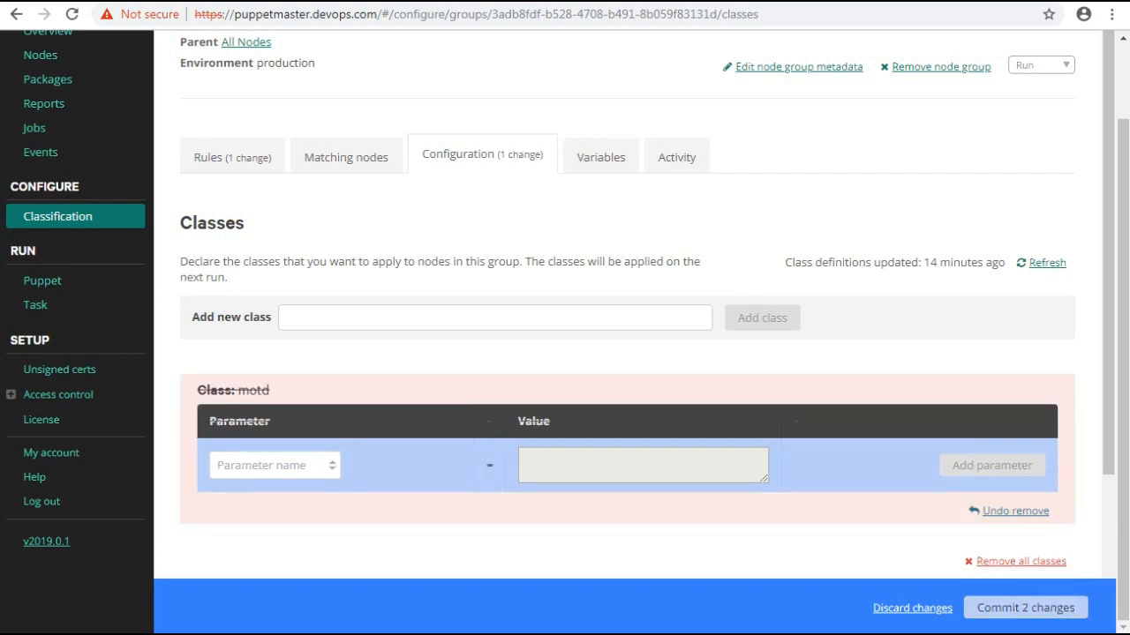
left_click(1023, 607)
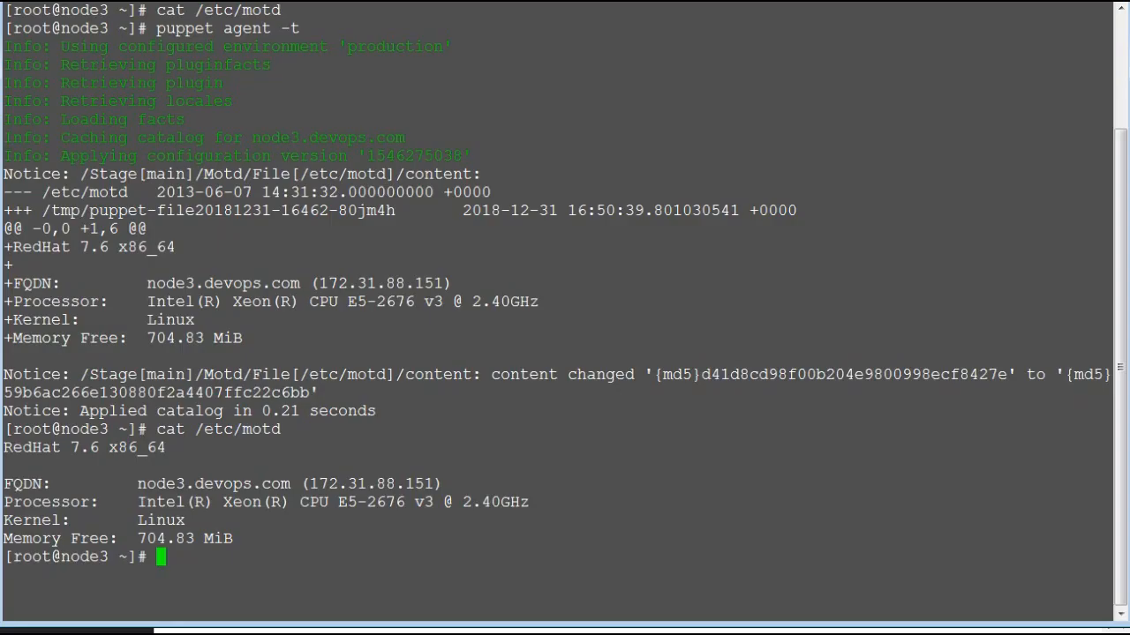
Step: Show /etc/motd, blank it, rerun 'puppet agent -t', and check the file again with 'cat /etc/motd'
type("cat > /etc/")
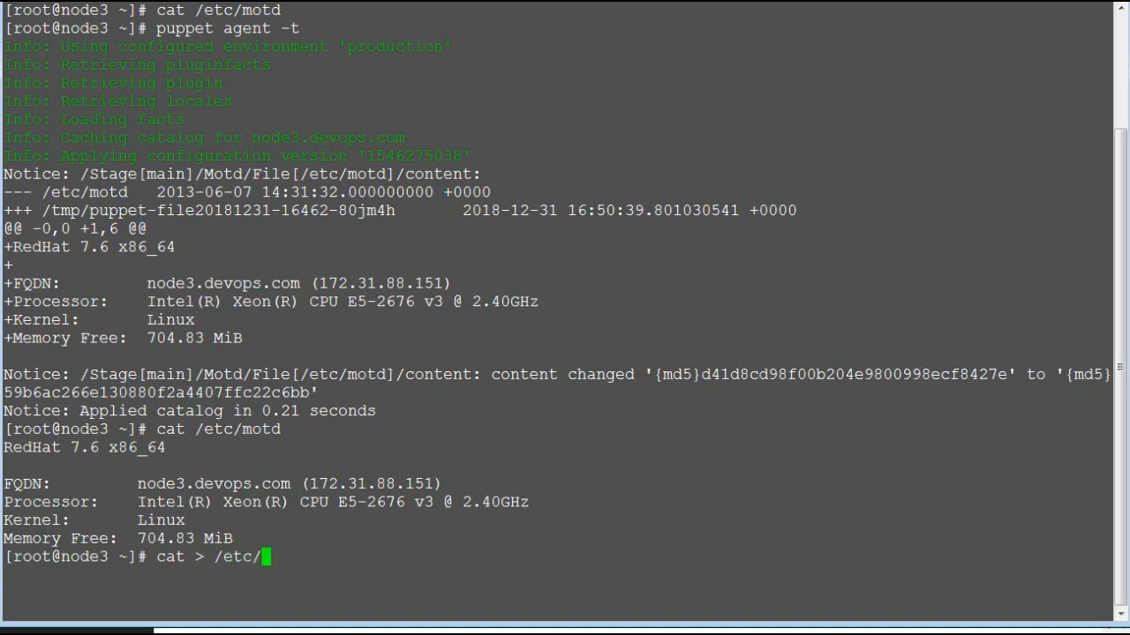
type("motd")
type("puppet agent -t")
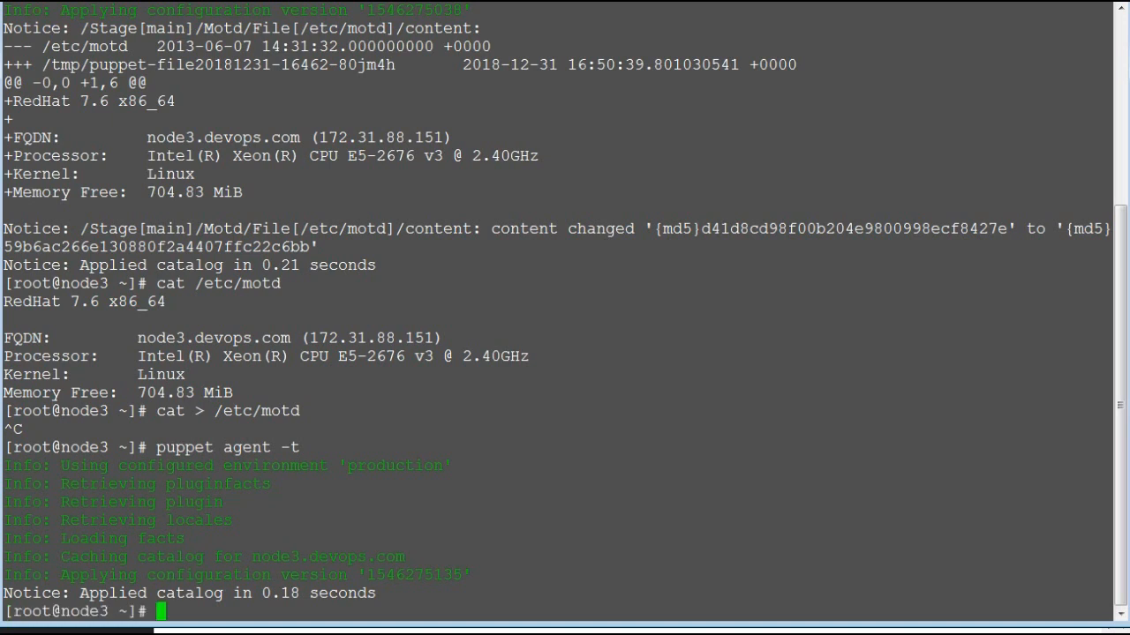
type("cat")
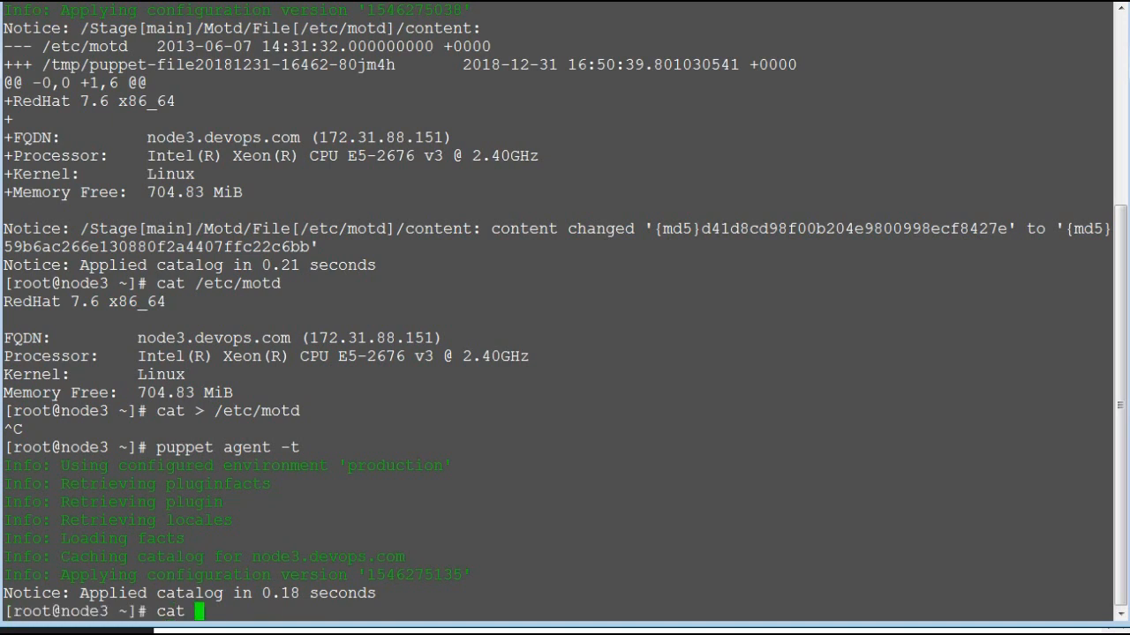
type("/etc/motd")
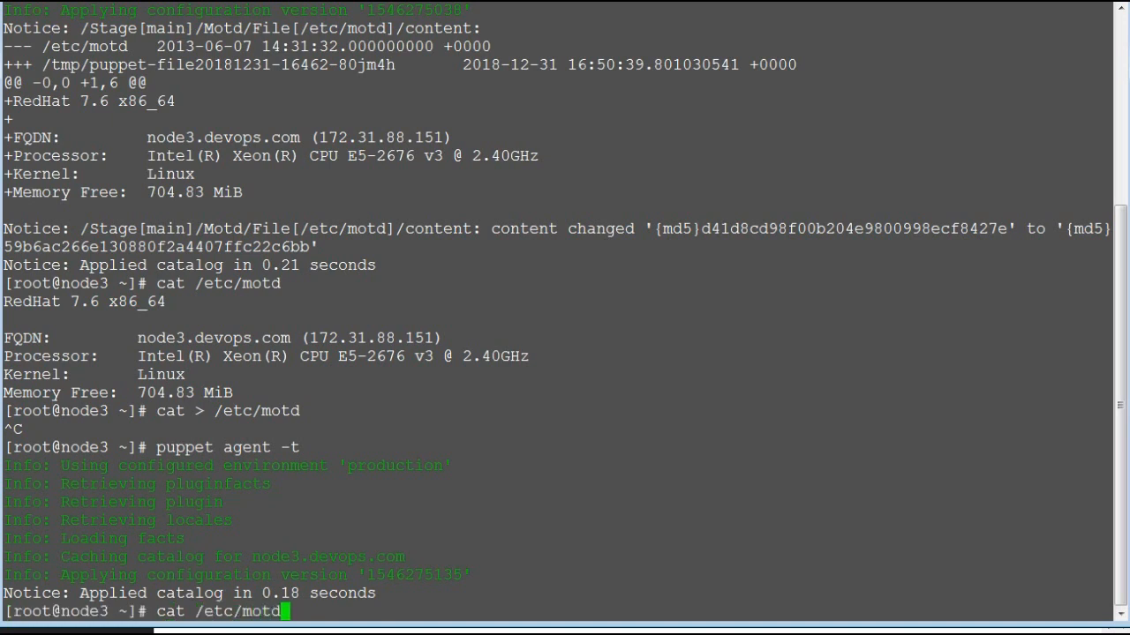